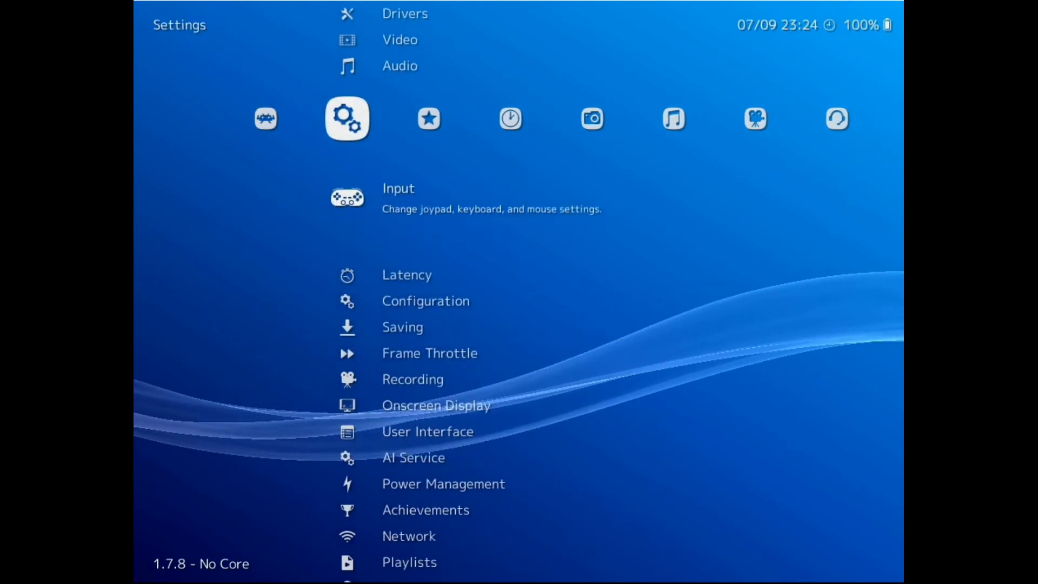
Step: Scroll through Settings past Input and Hotkeys down to AI Service and enter its settings
click(397, 188)
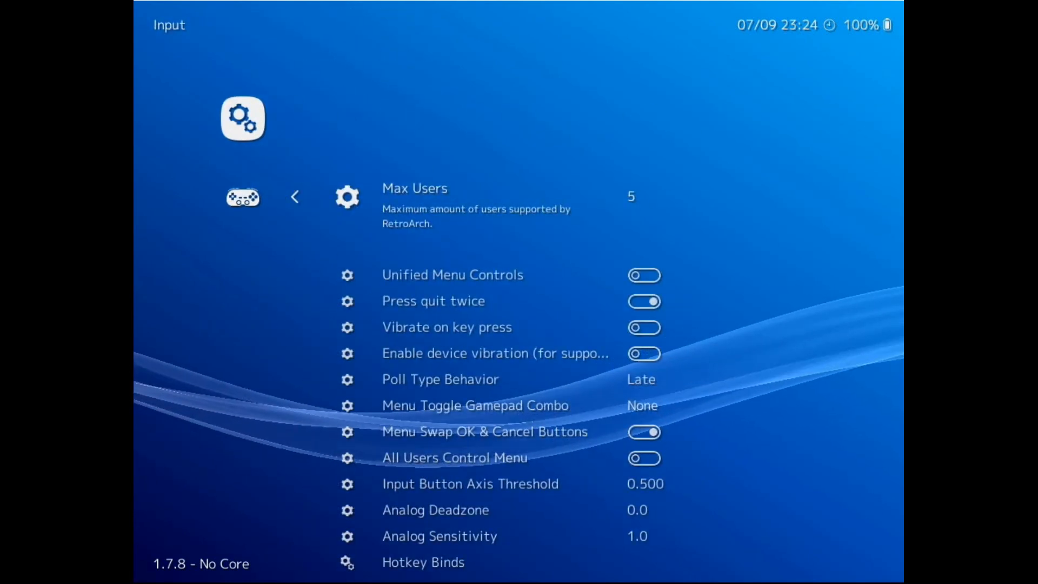
scroll(down, 3)
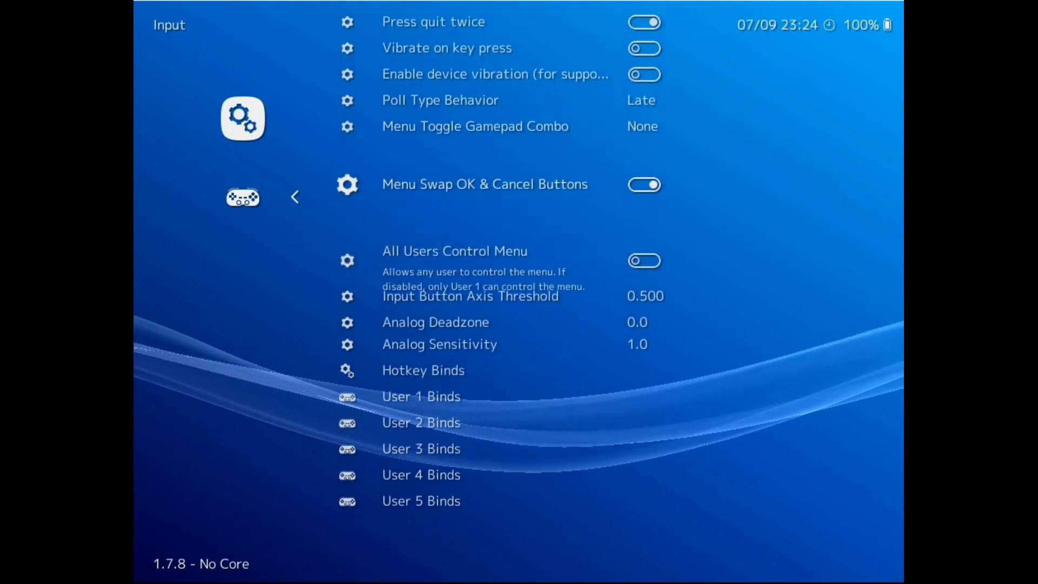
scroll(down, 3)
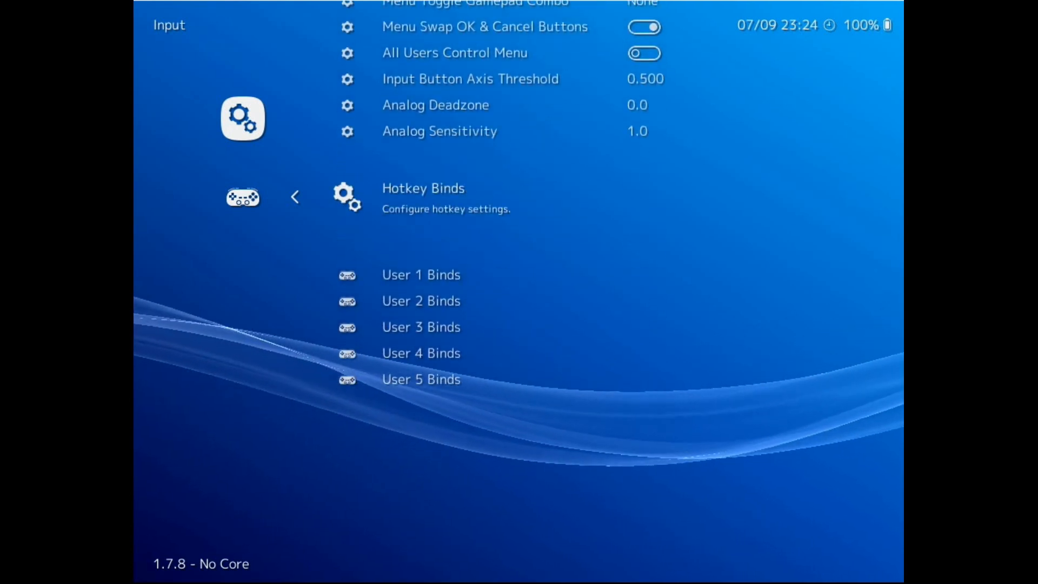
click(423, 189)
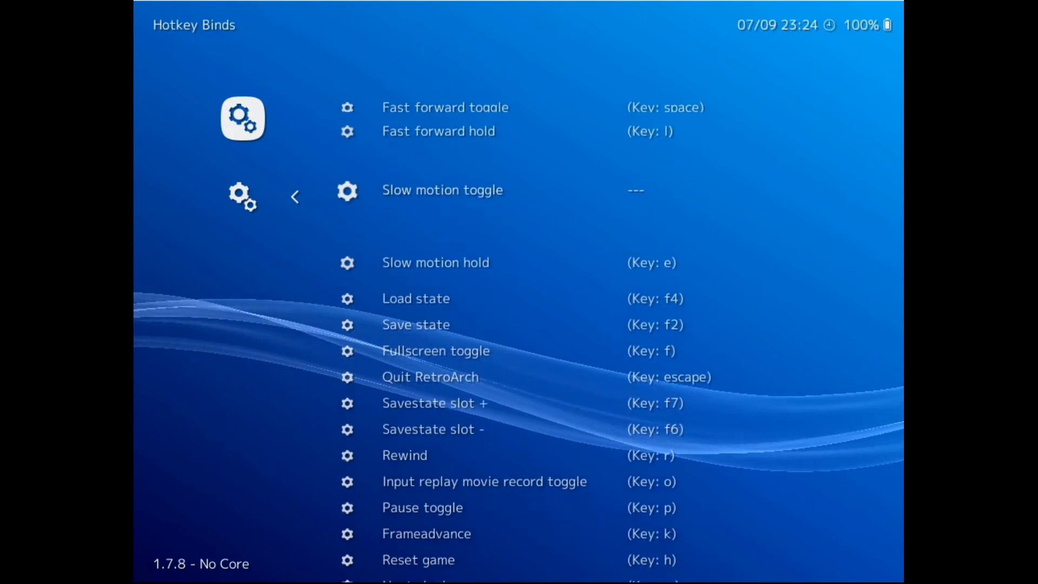
scroll(down, 3)
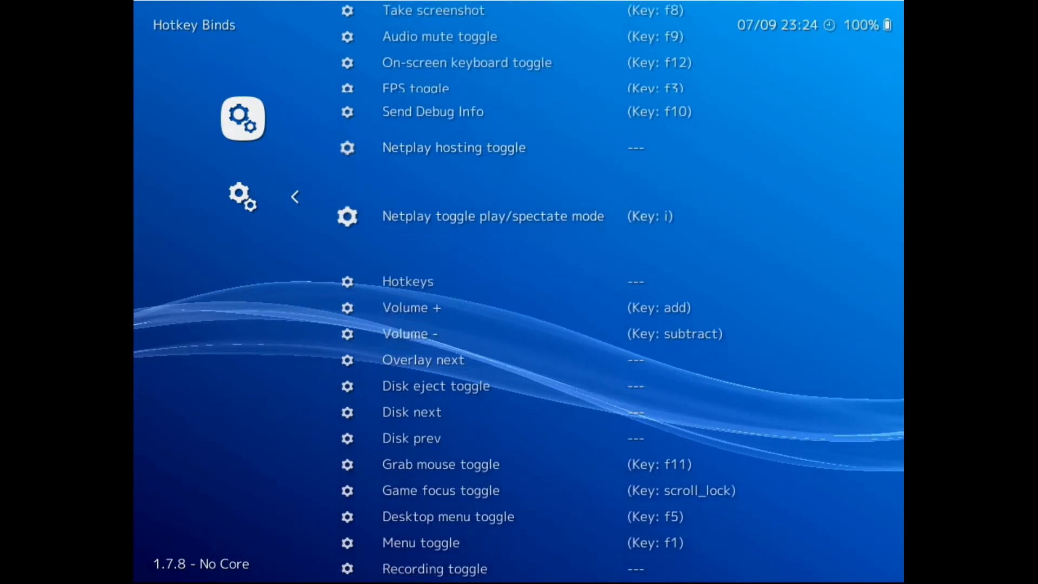
scroll(down, 3)
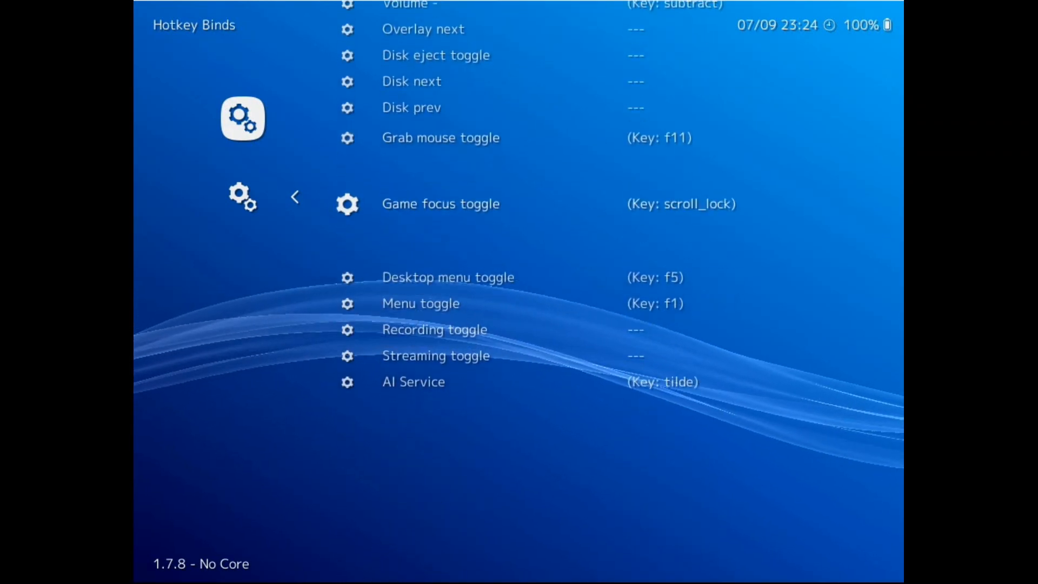
scroll(down, 3)
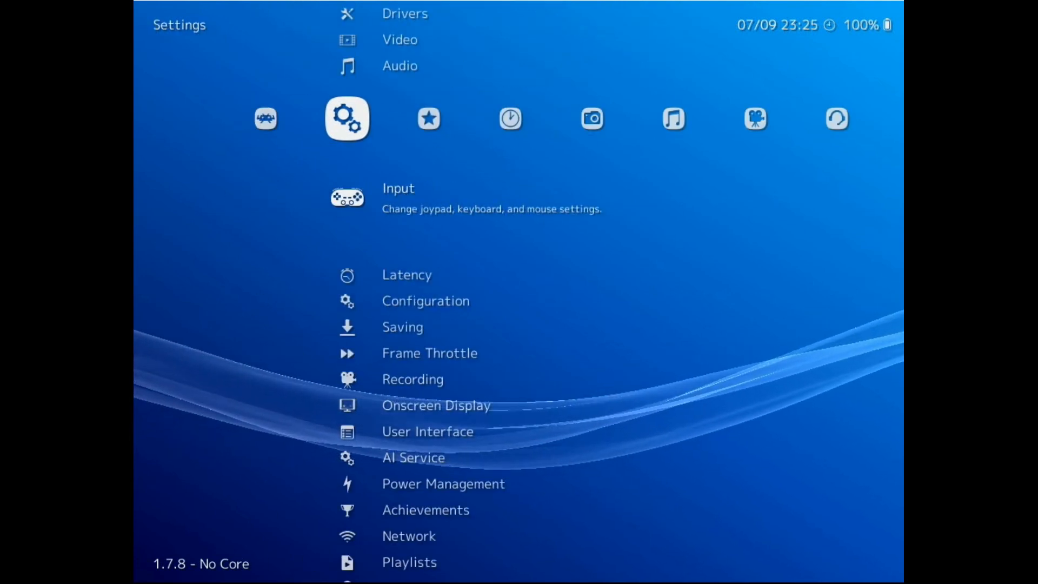
scroll(down, 3)
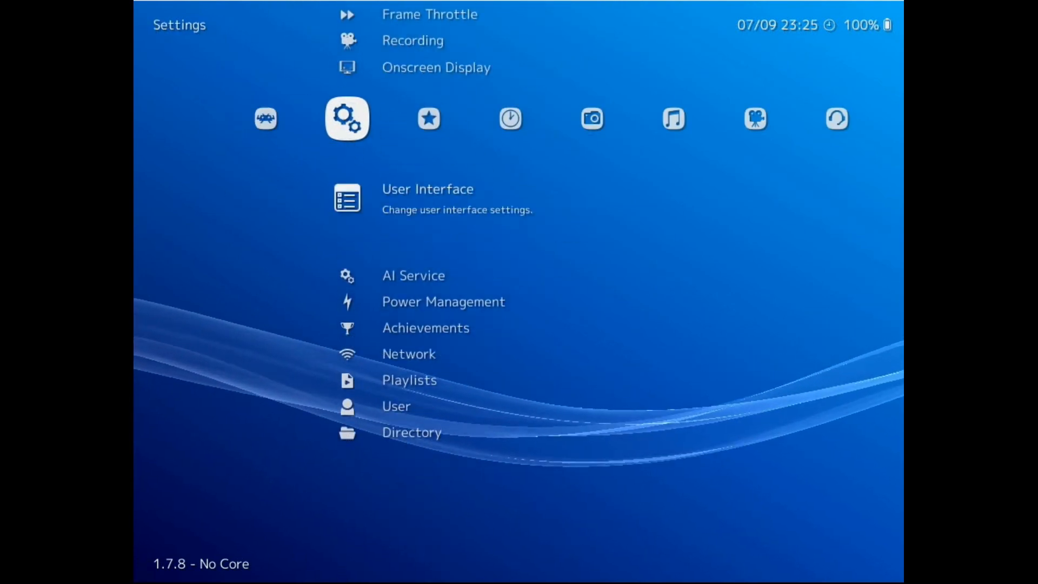
click(413, 275)
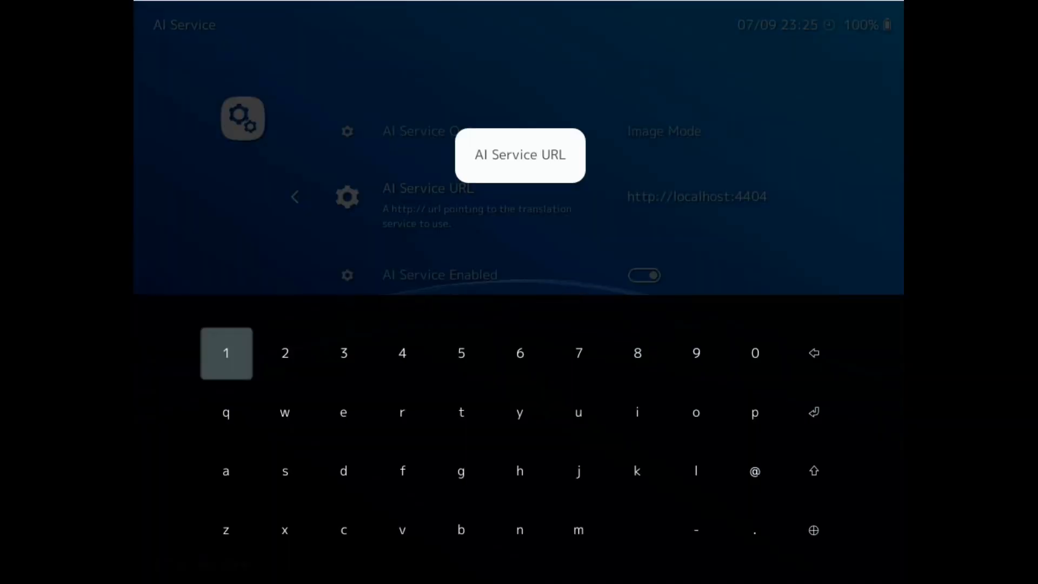
text(http://)
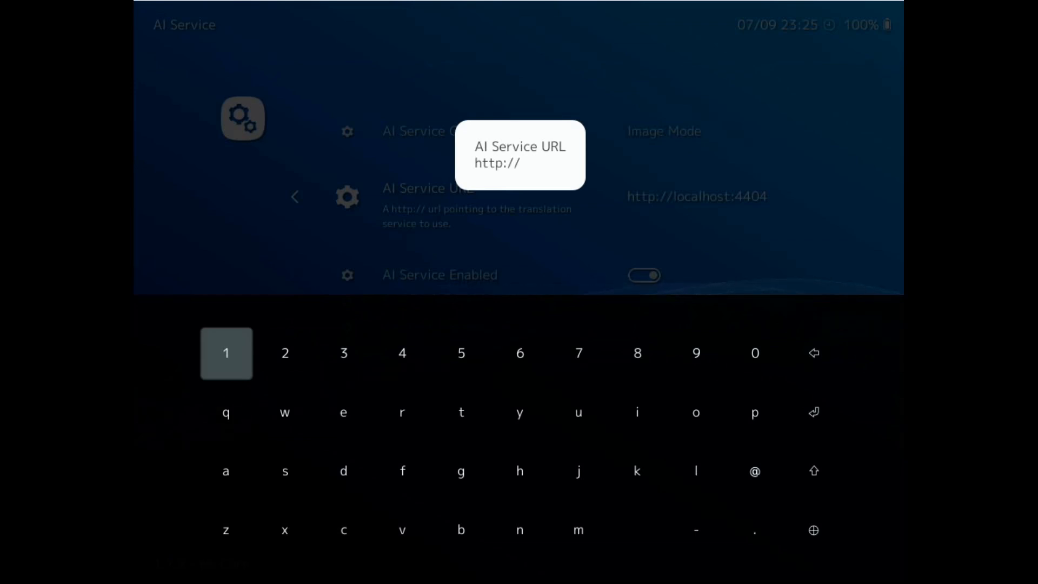
text(ztranslate.net)
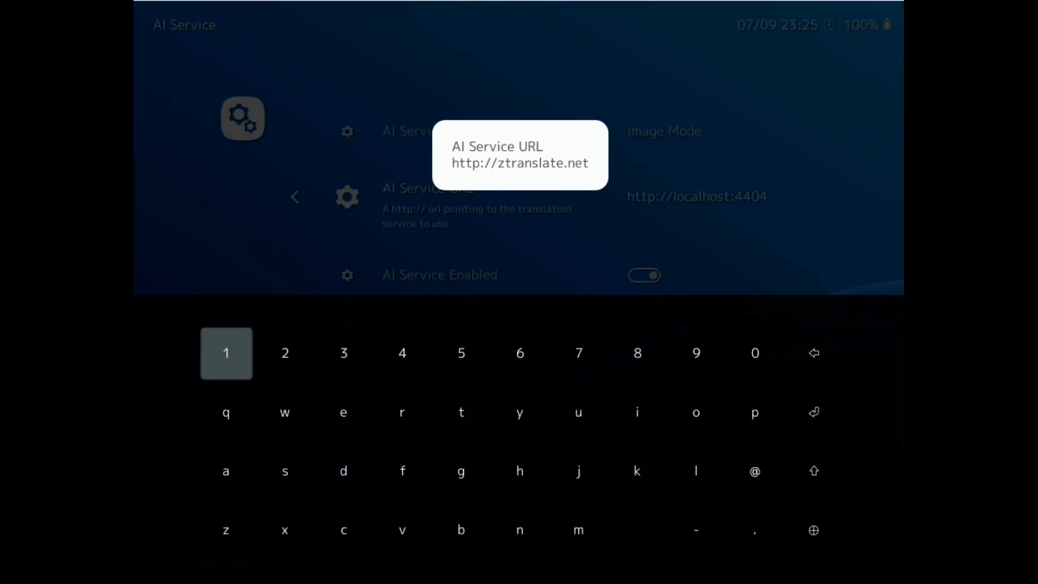
text(/service)
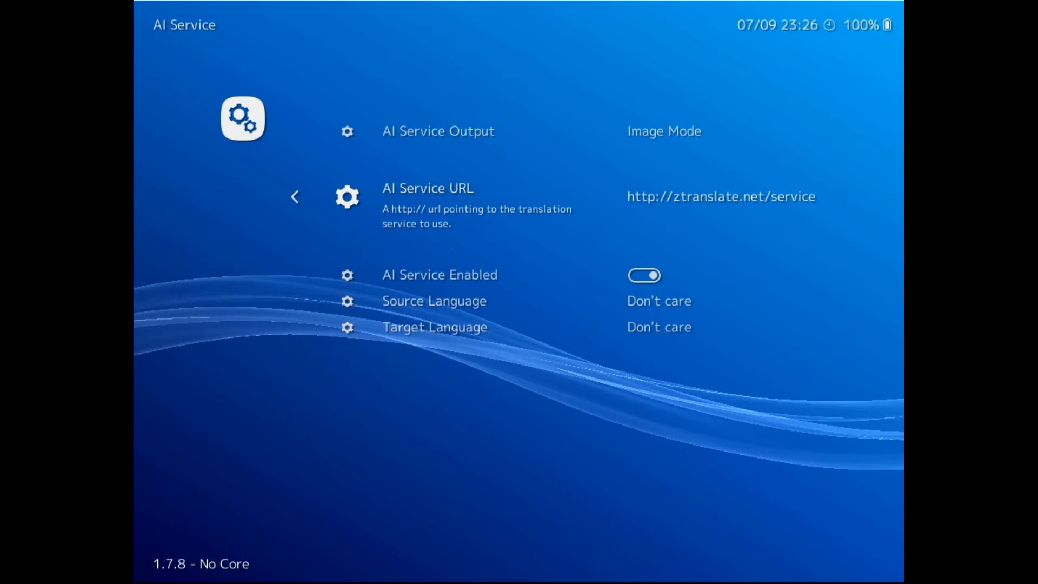
key(Down)
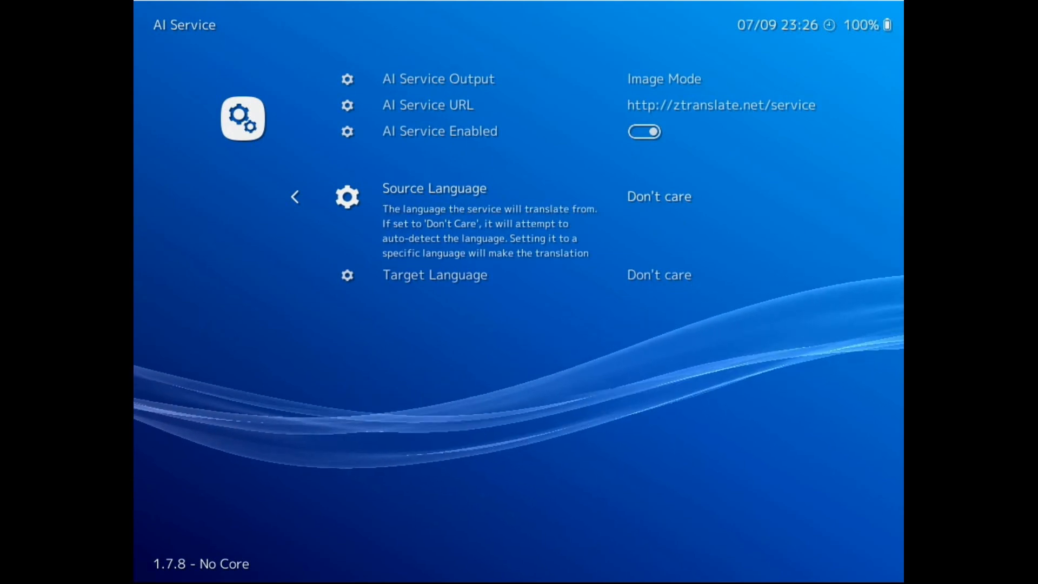
click(435, 188)
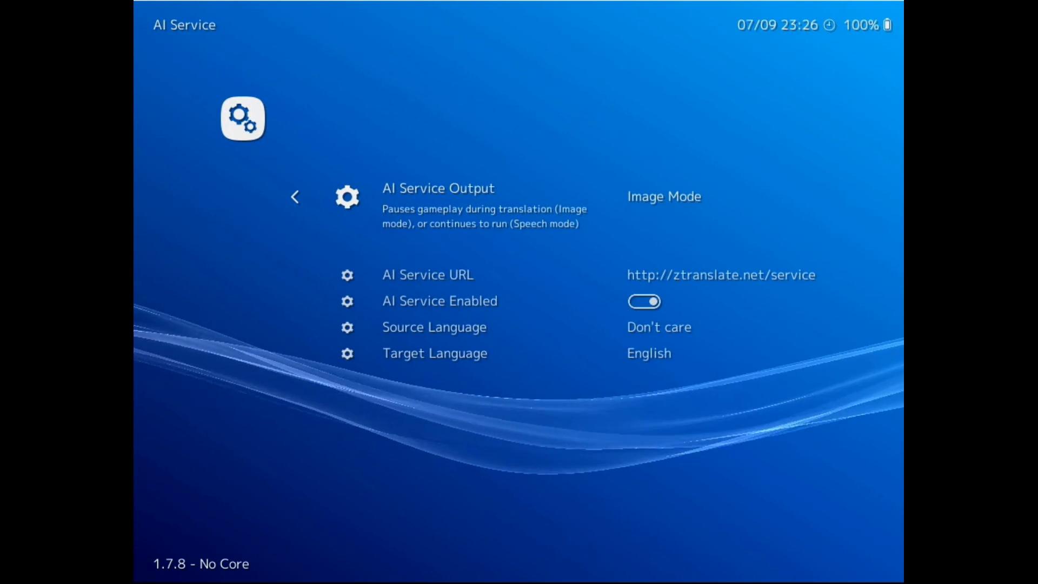
key(Down)
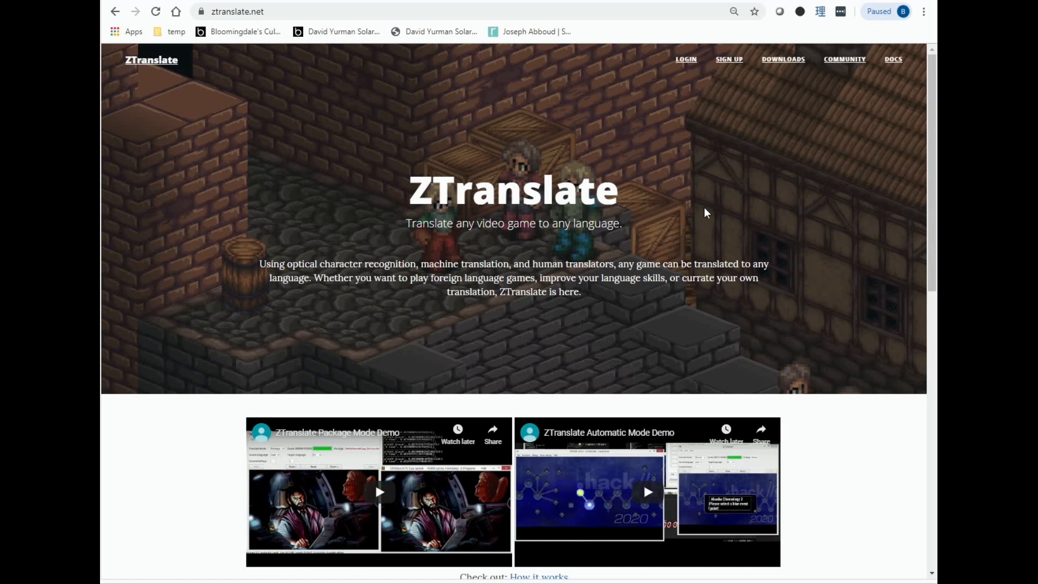
mouse_move(732, 78)
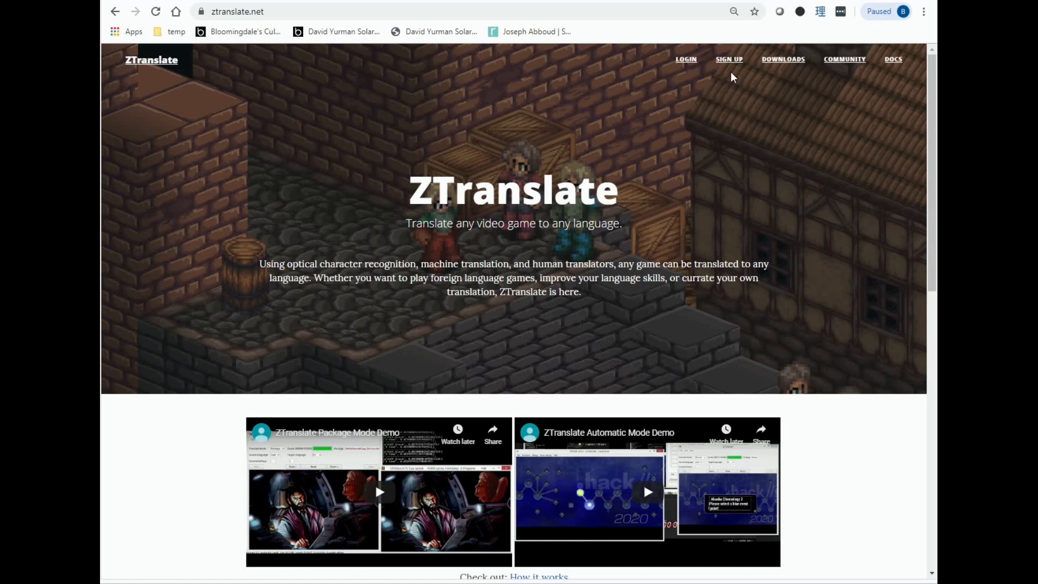
Step: Sign up and sign in to the ZTranslate account on ztranslate.net
click(728, 60)
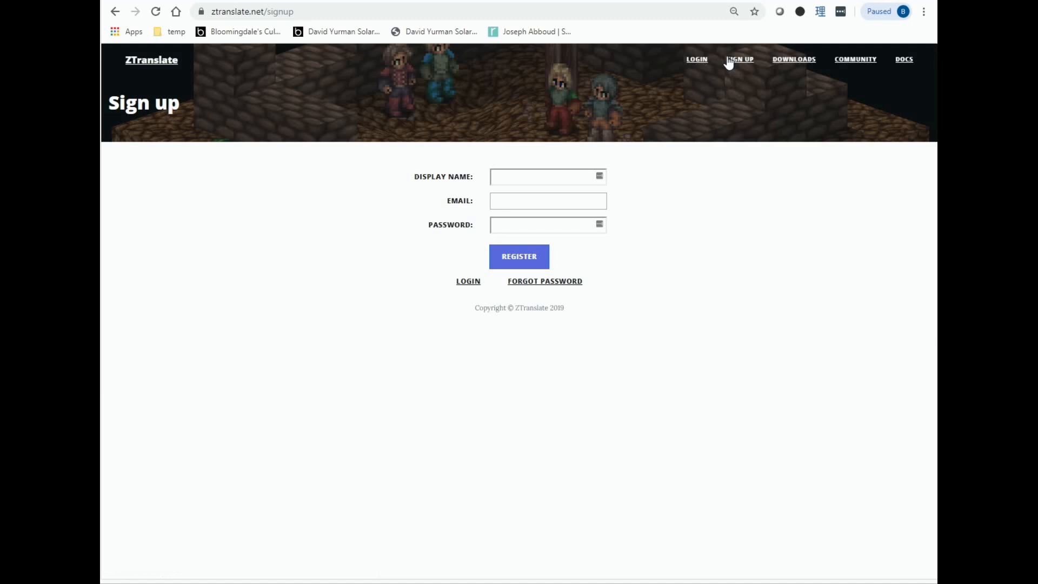
mouse_move(688, 190)
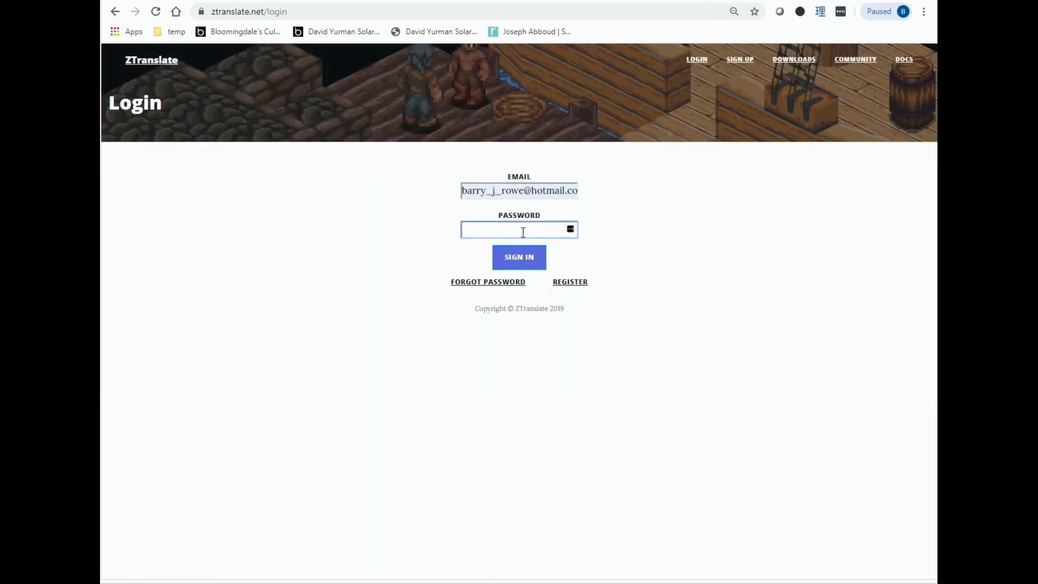
click(519, 257)
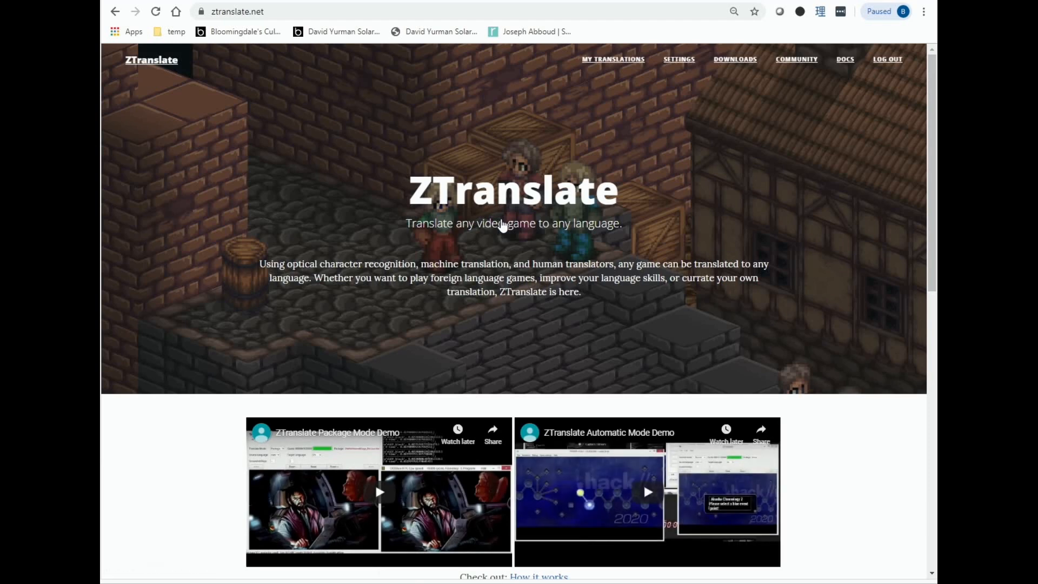
click(679, 59)
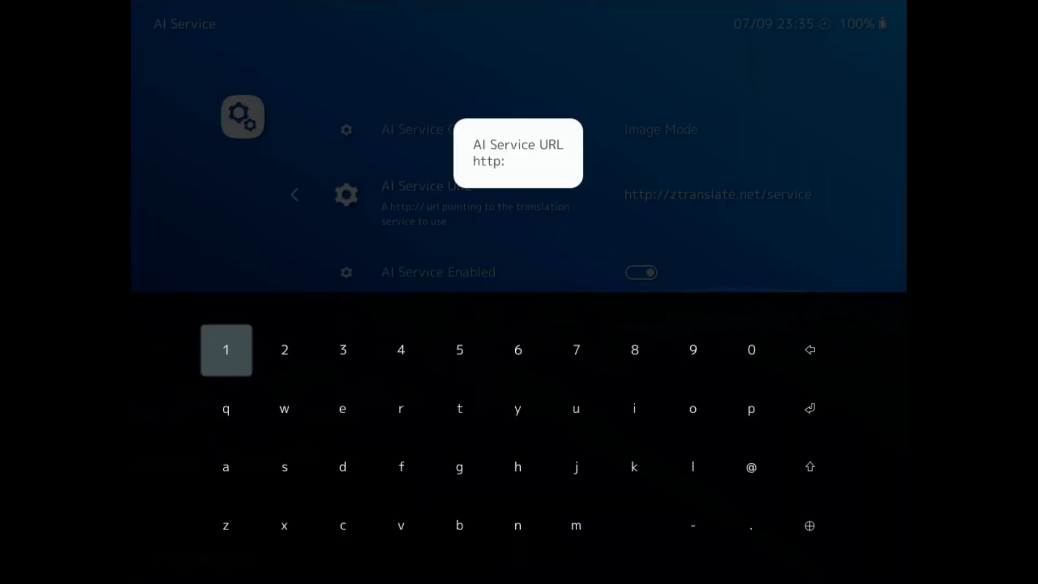
Step: Re-enter the ztranslate address in the AI Service URL and confirm it
text(ztranslate.net/service)
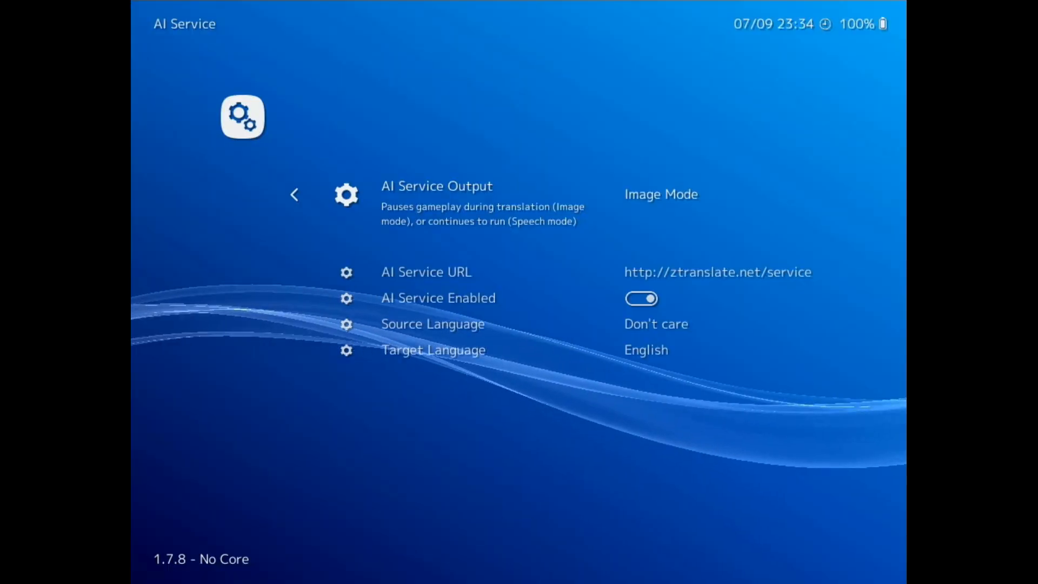
click(426, 273)
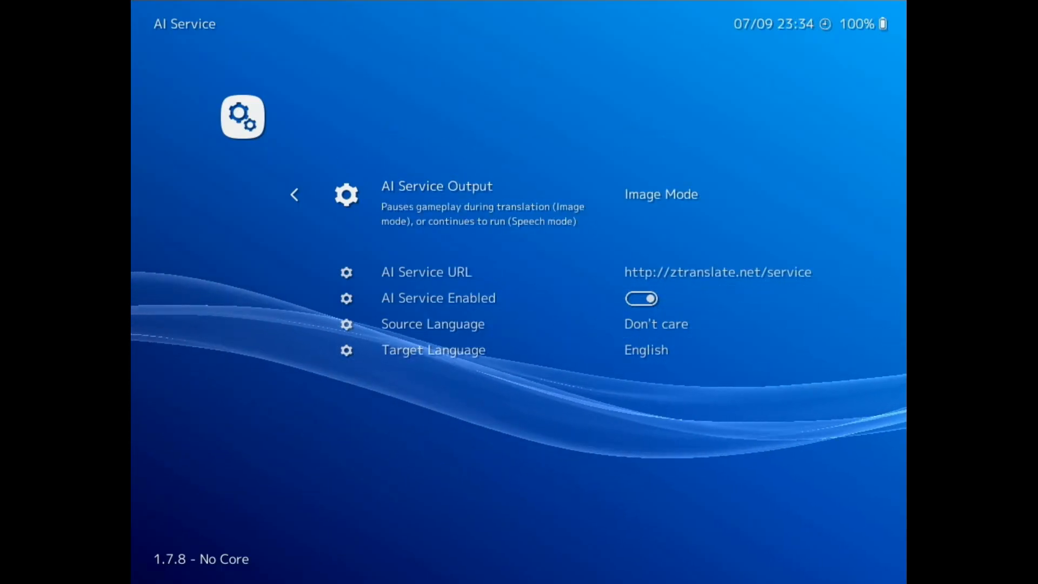
click(426, 273)
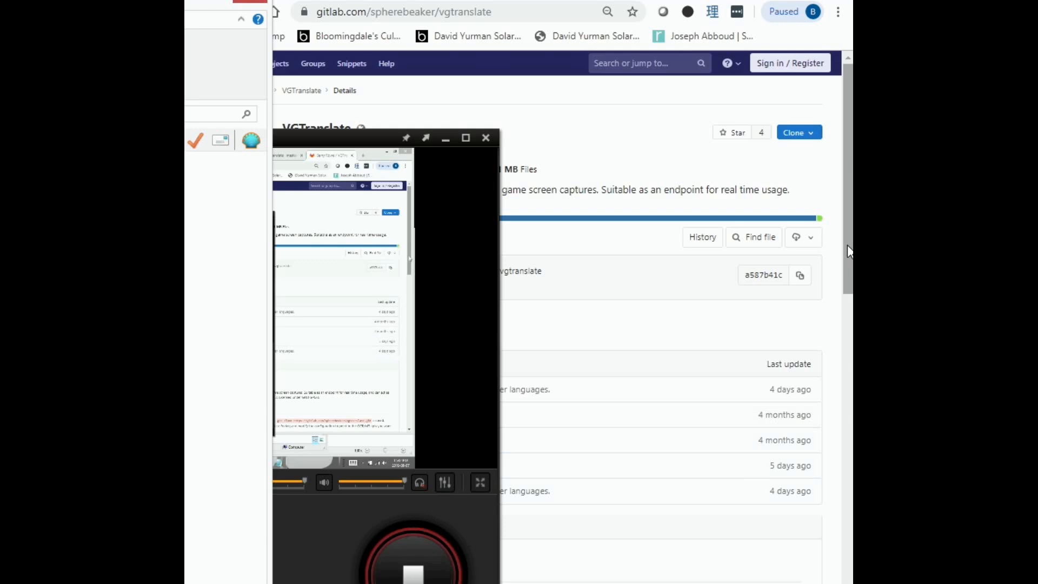
Step: Show the vgtranslate README Installation section with the vgtranslate_server_v1.02.zip link
click(485, 138)
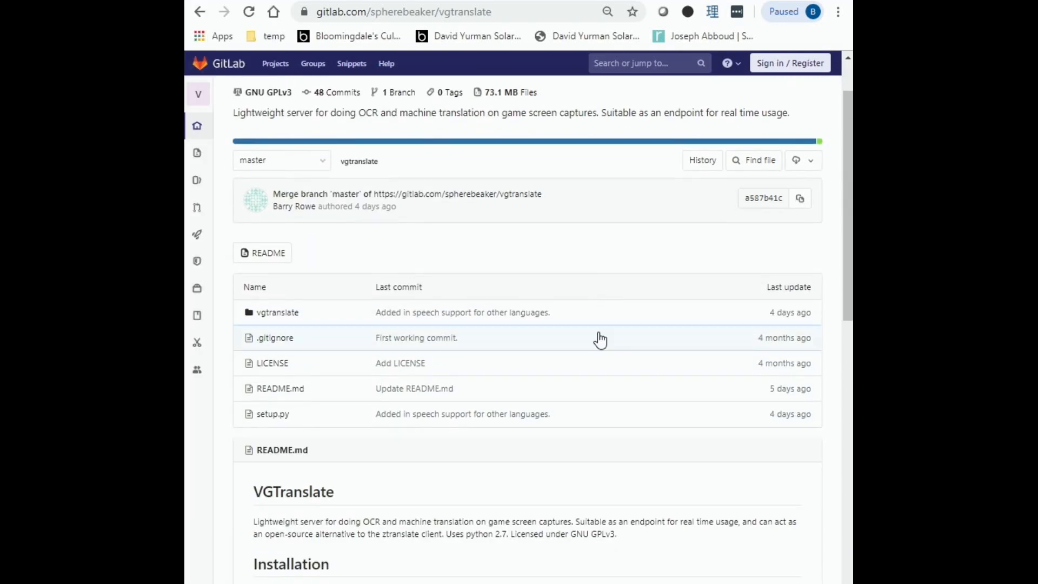
scroll(down, 3)
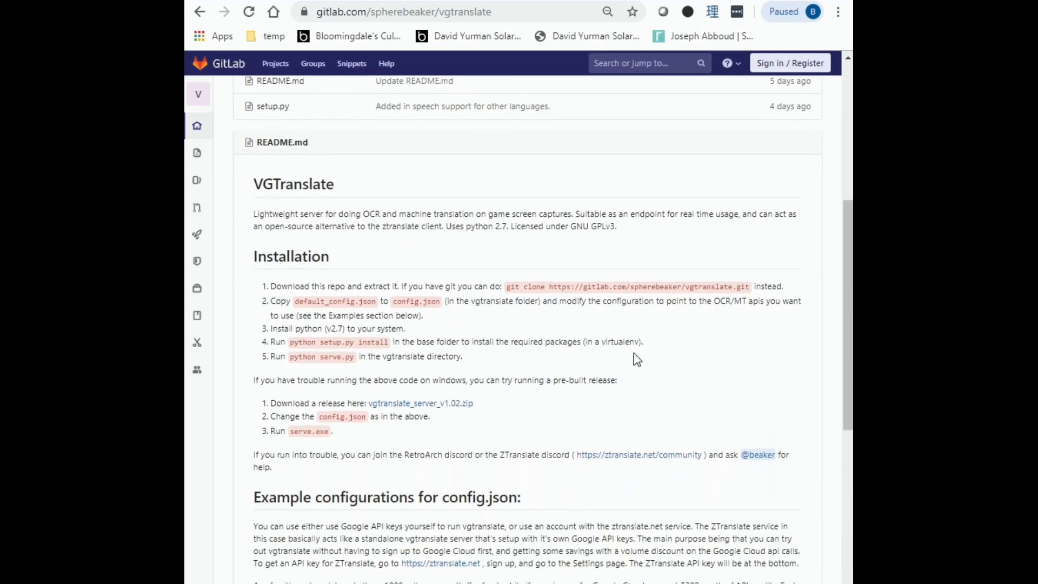
mouse_move(703, 392)
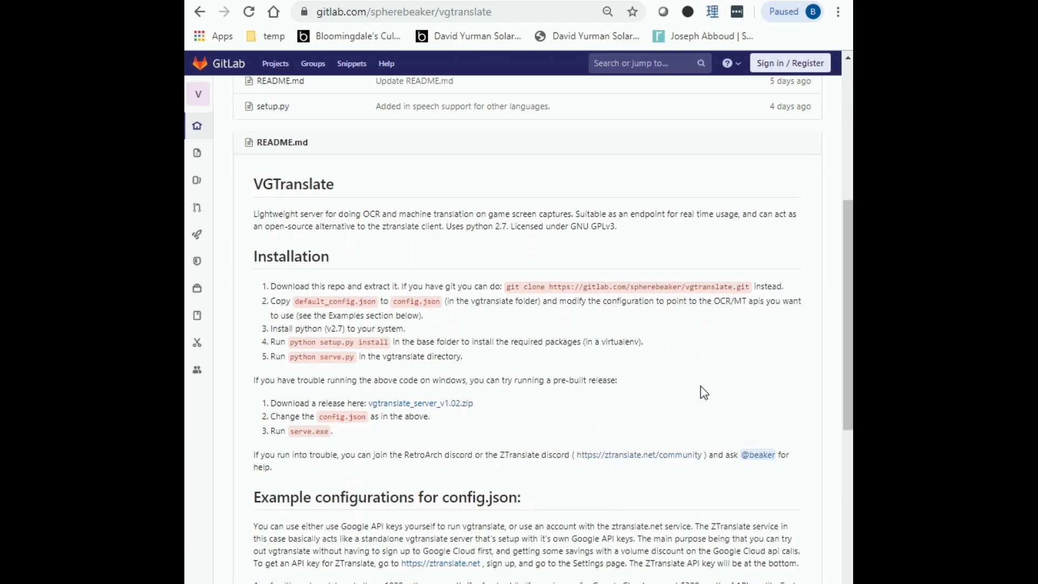
mouse_move(449, 409)
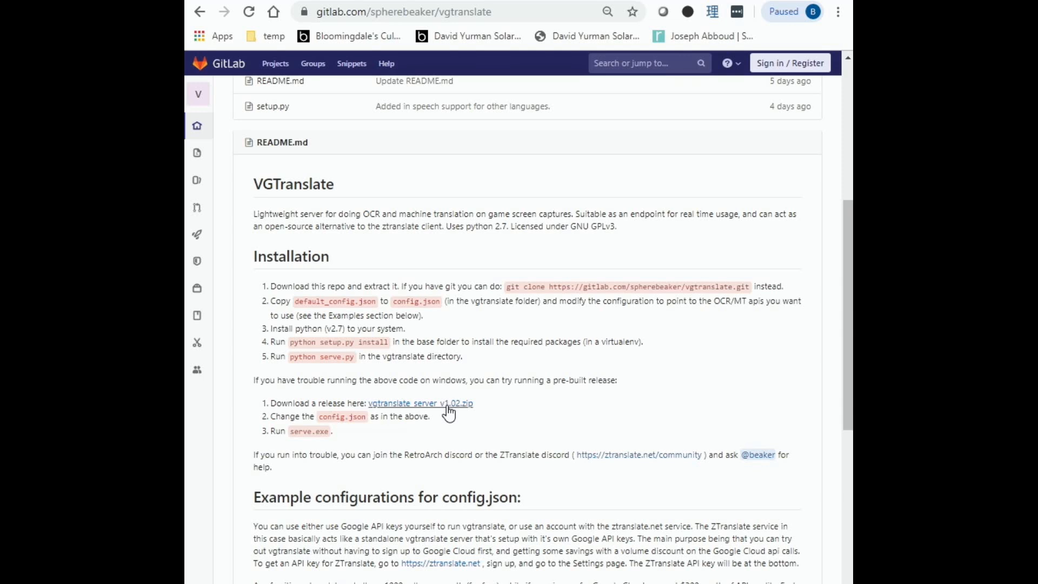
mouse_move(496, 483)
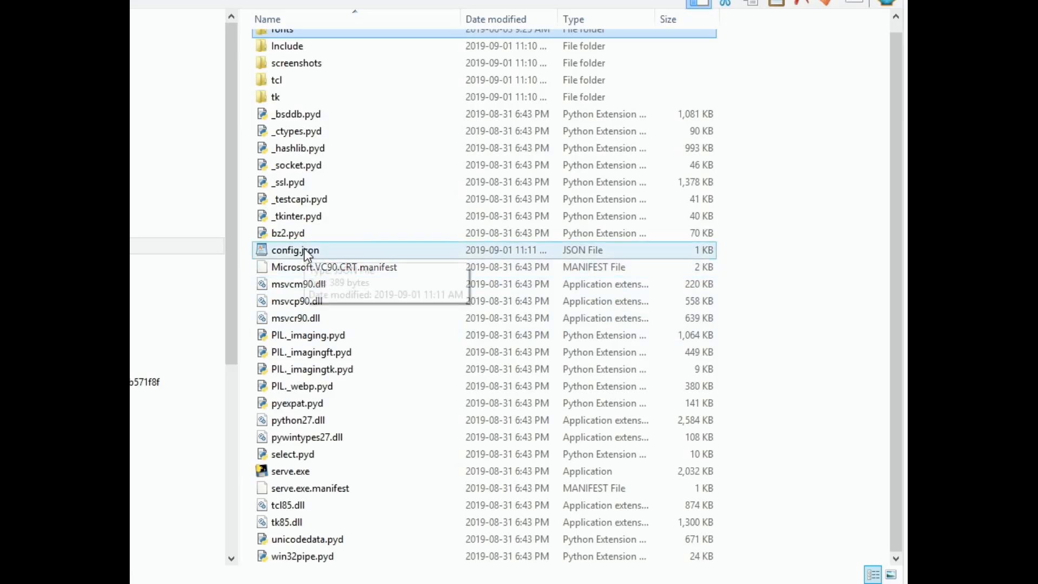
double_click(295, 251)
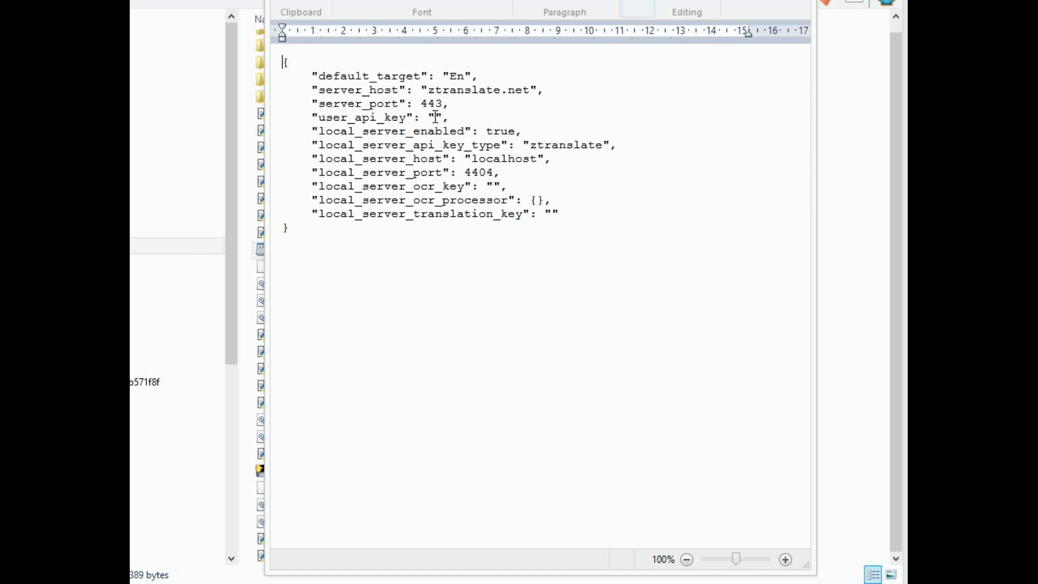
mouse_move(424, 275)
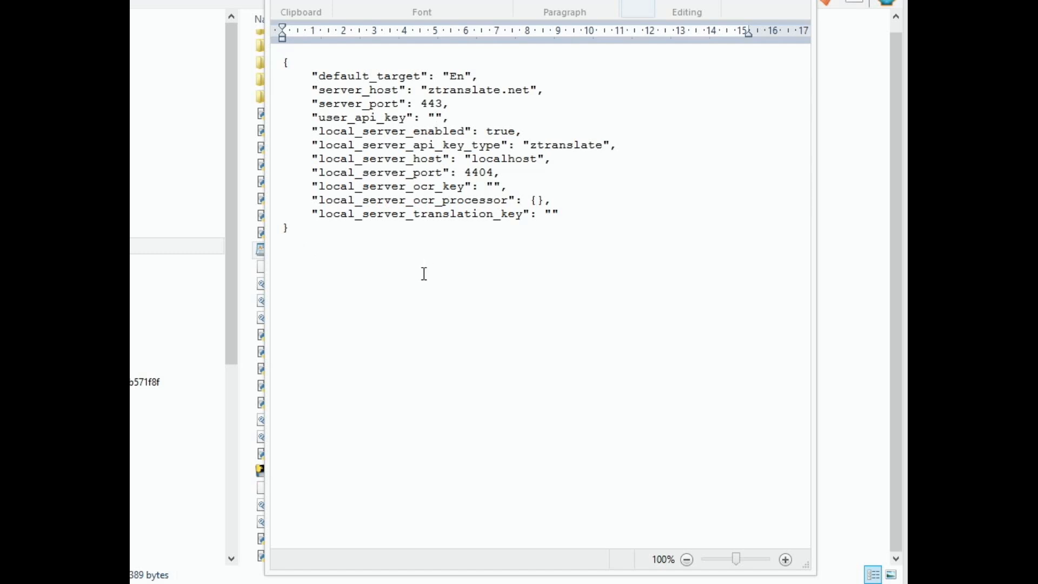
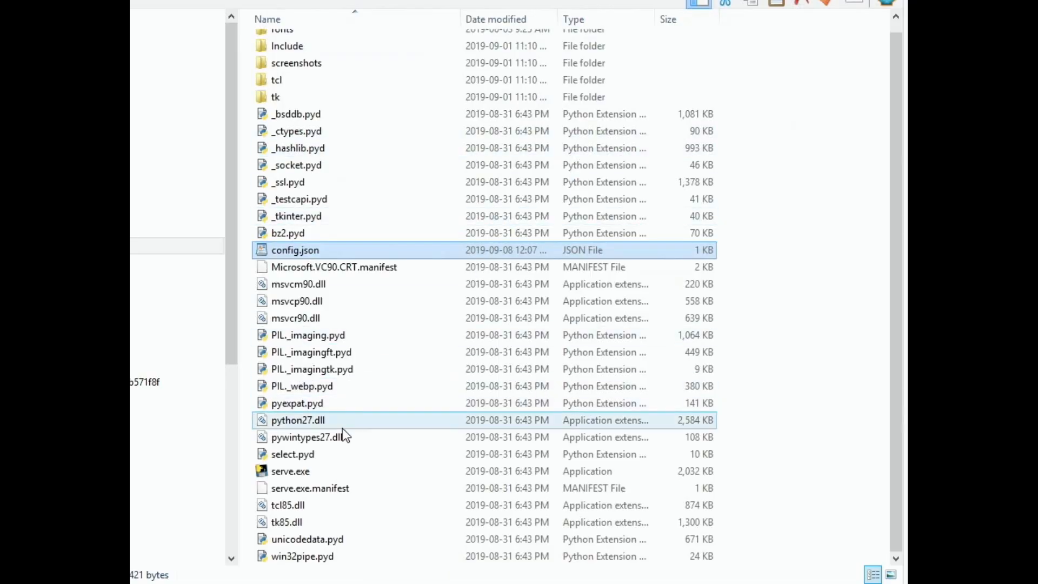
Step: Start the vgtranslate translation server by launching serve.exe
double_click(287, 471)
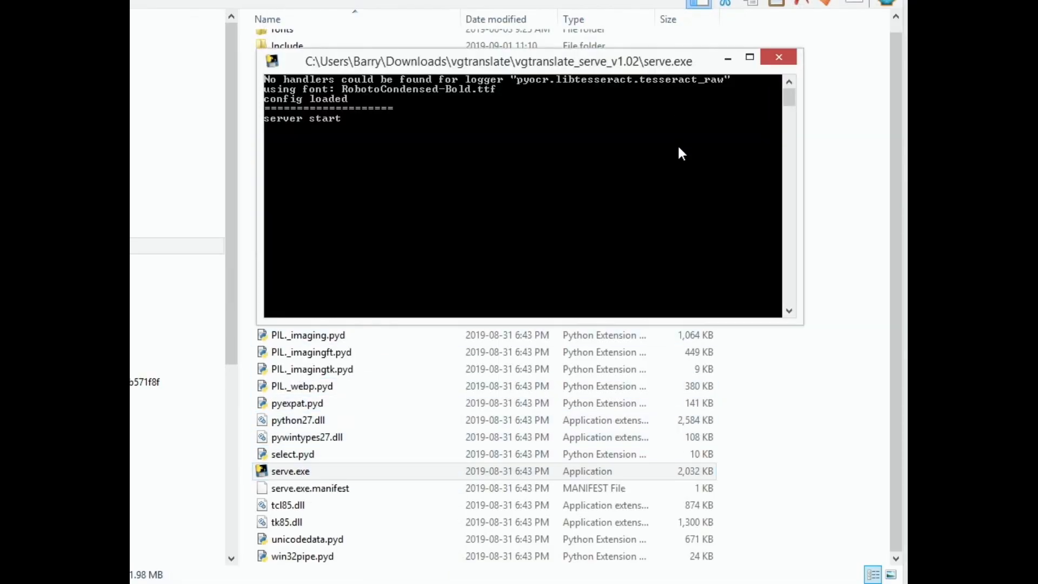
mouse_move(469, 189)
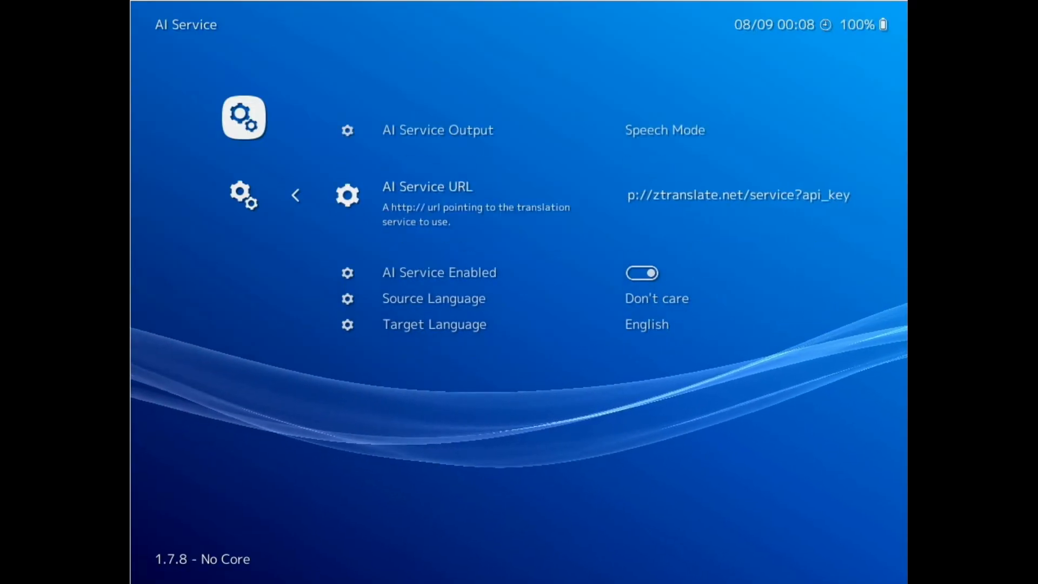
Step: Review the AI Service URL, output mode, enabled toggle and target language
click(426, 186)
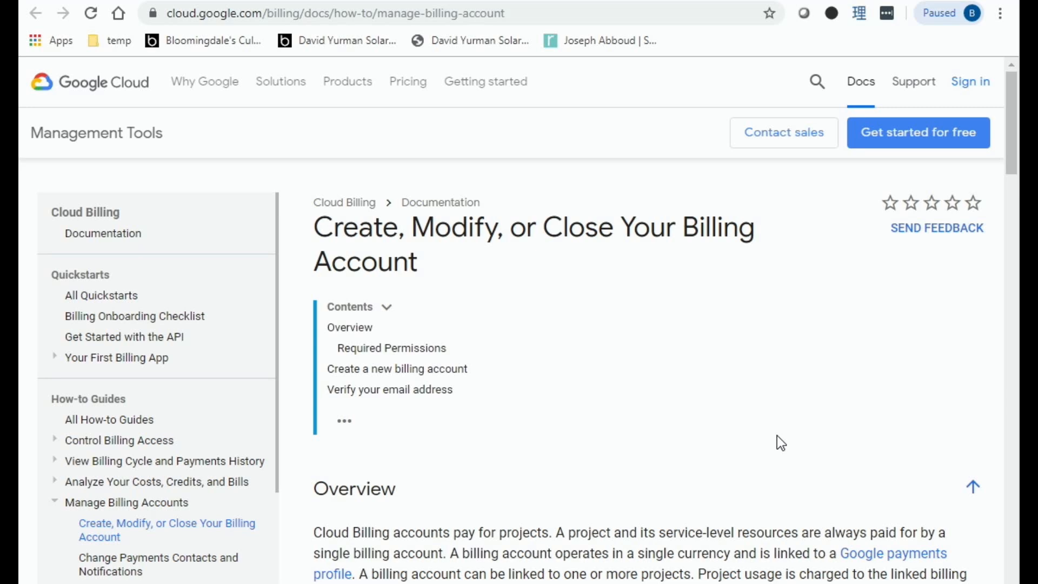
Step: Sign in to the Google Cloud Console with the account password and reach the Credentials page
scroll(down, 3)
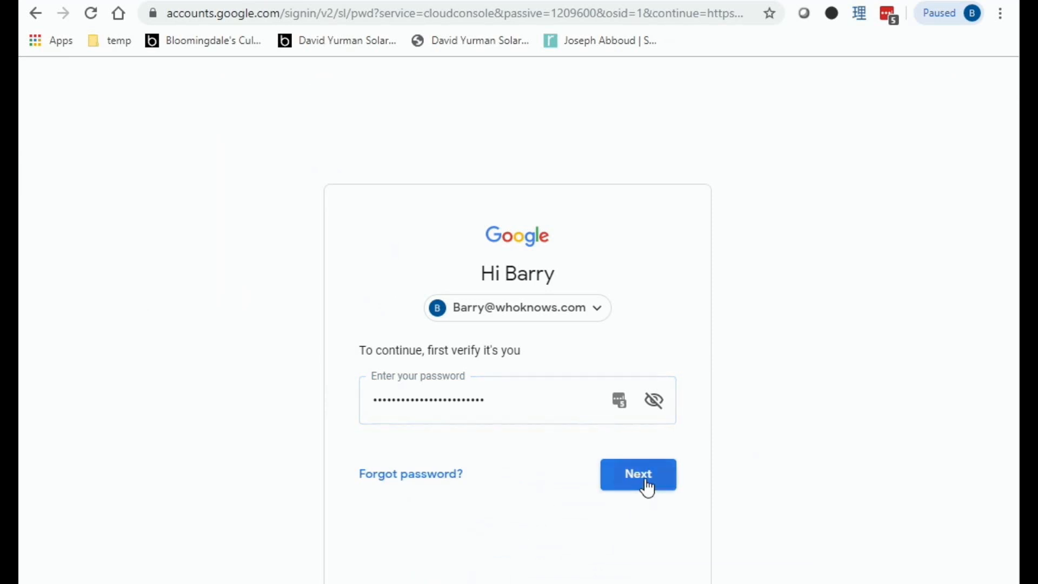
click(638, 475)
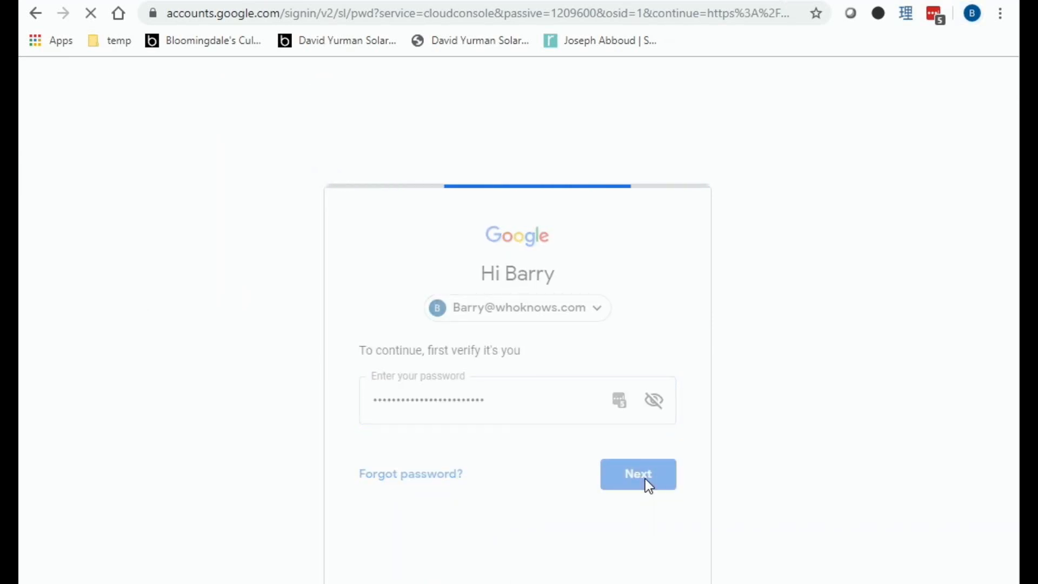
click(638, 473)
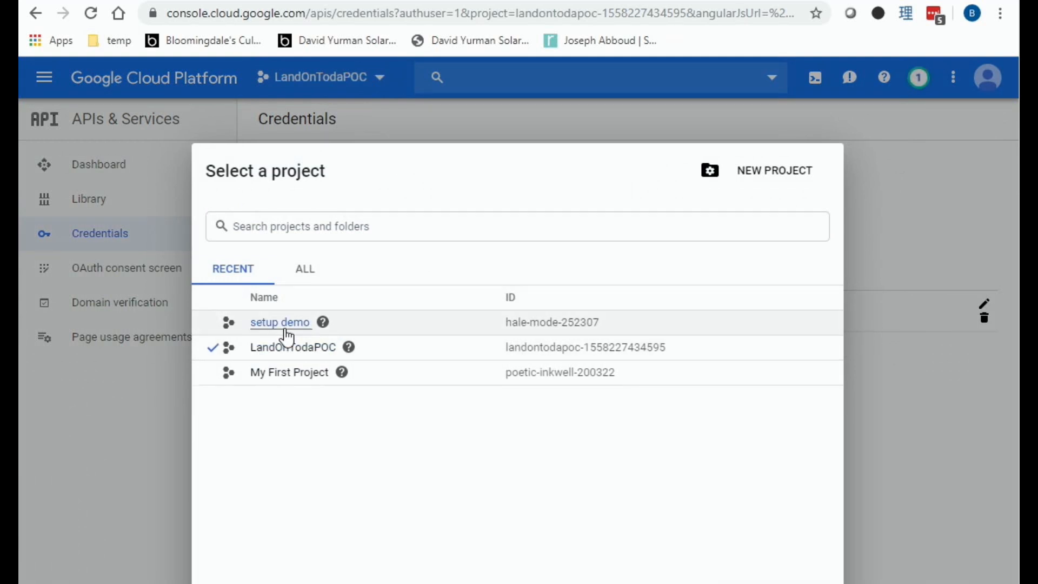
Step: Switch to the 'setup demo' project and go to APIs & Services from the navigation menu
click(280, 322)
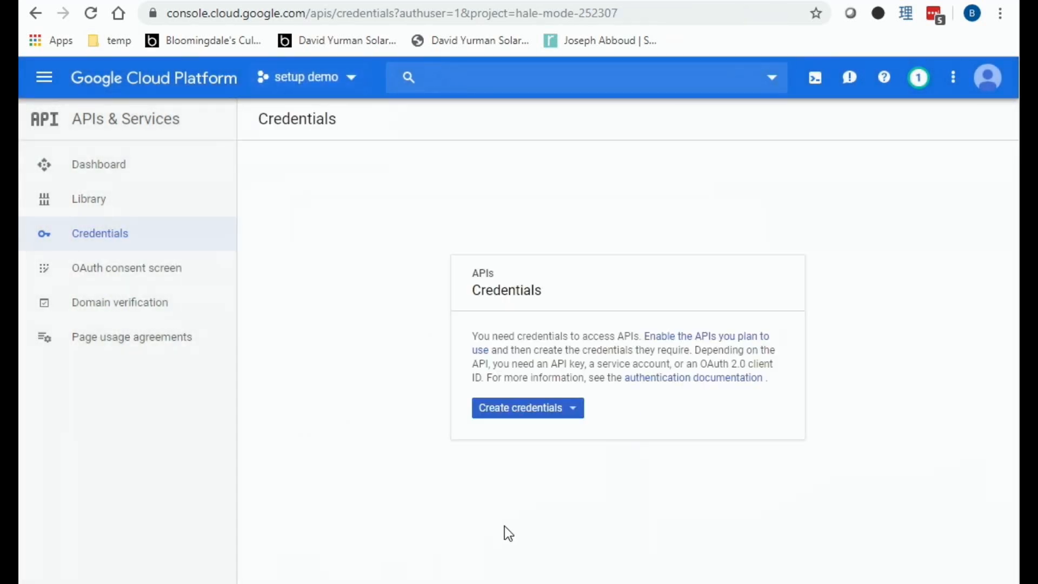
mouse_move(322, 477)
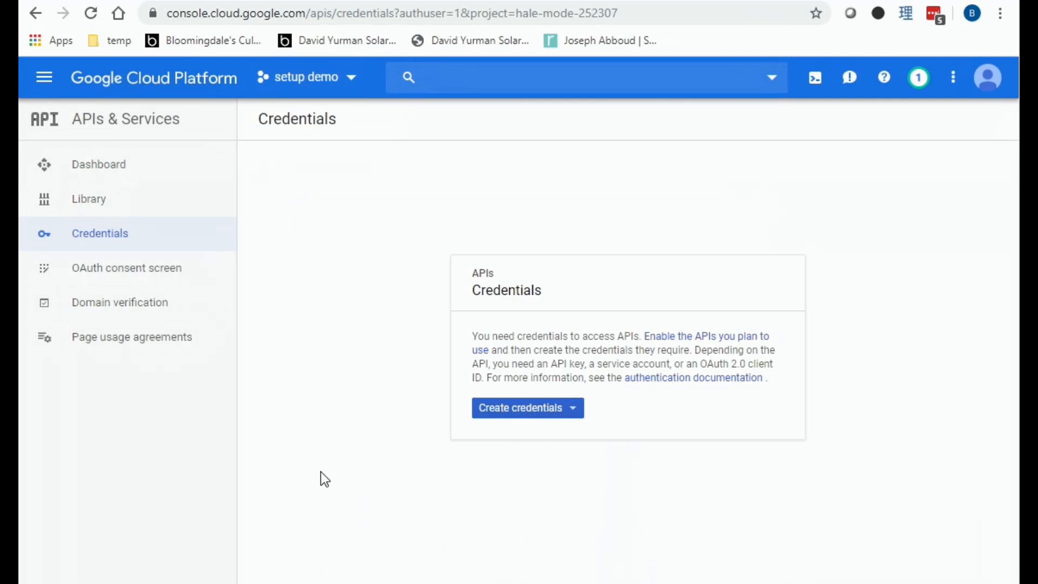
mouse_move(422, 346)
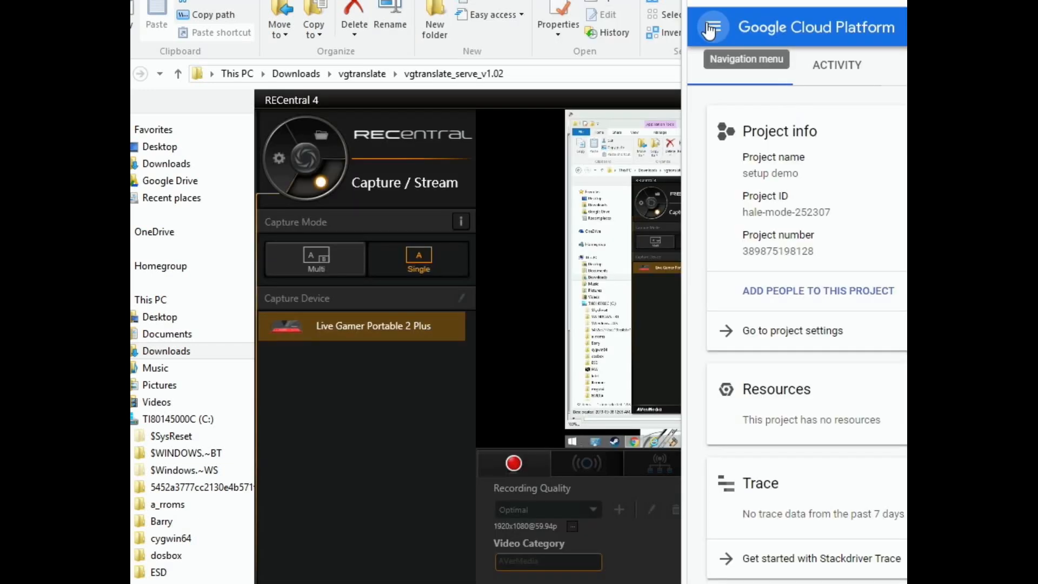
click(714, 26)
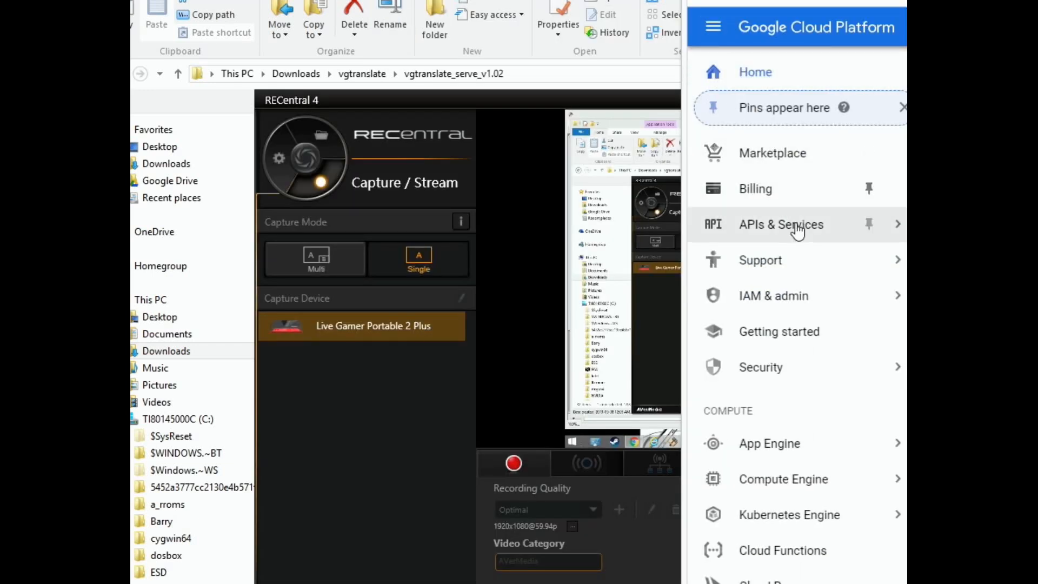
click(781, 224)
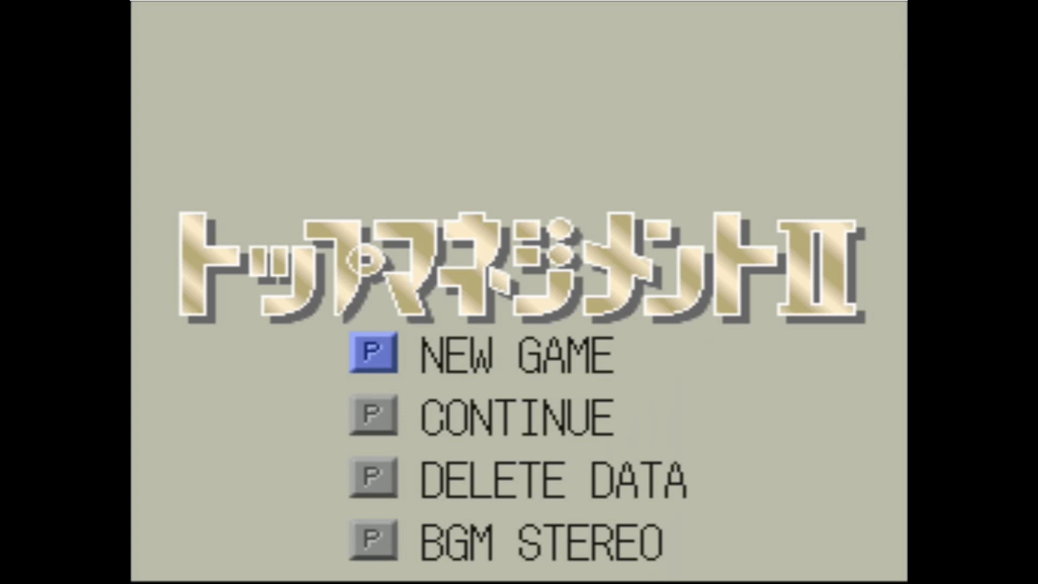
Step: Focus the running SNES game on its title screen in the RetroArch window
click(374, 360)
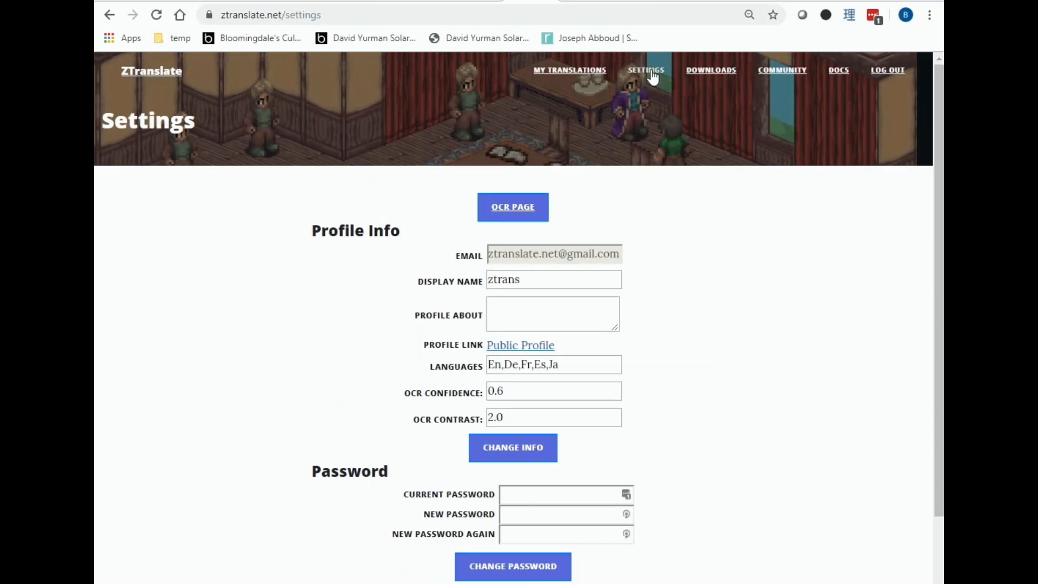
mouse_move(708, 296)
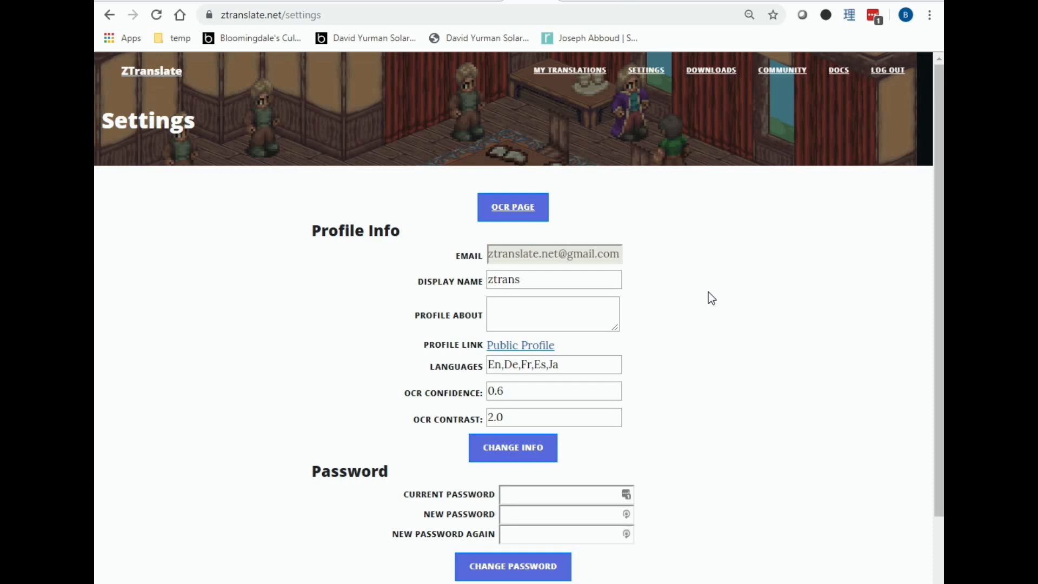
mouse_move(525, 218)
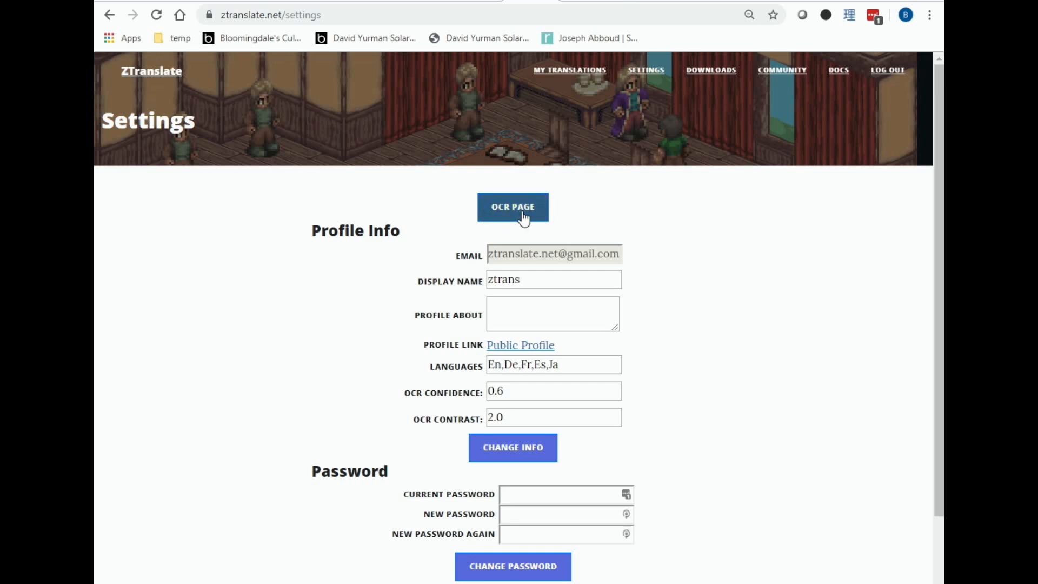
Step: Show the OCR page for the latest game capture from the ZTranslate Settings page
click(513, 206)
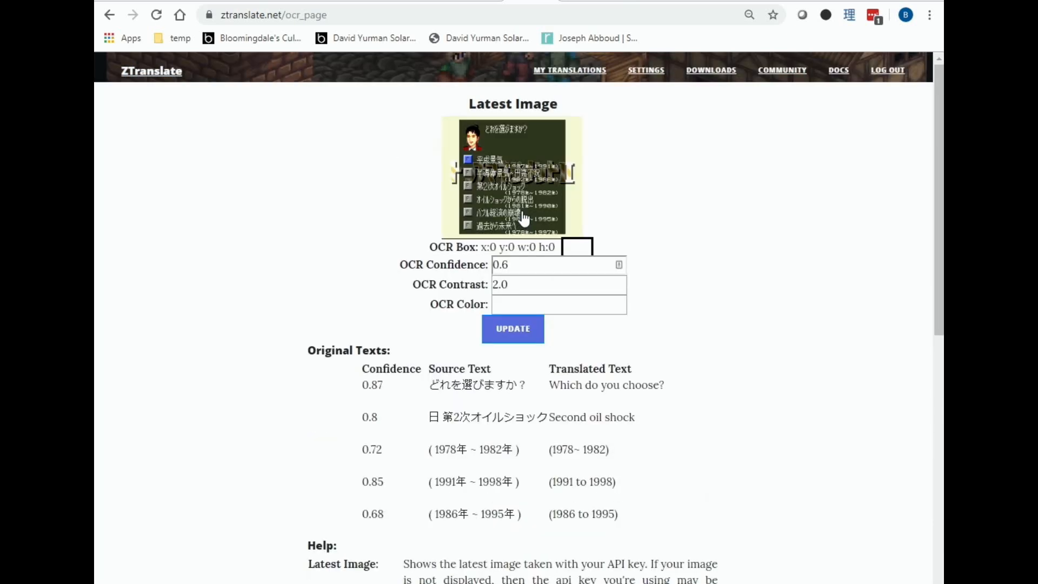
mouse_move(712, 268)
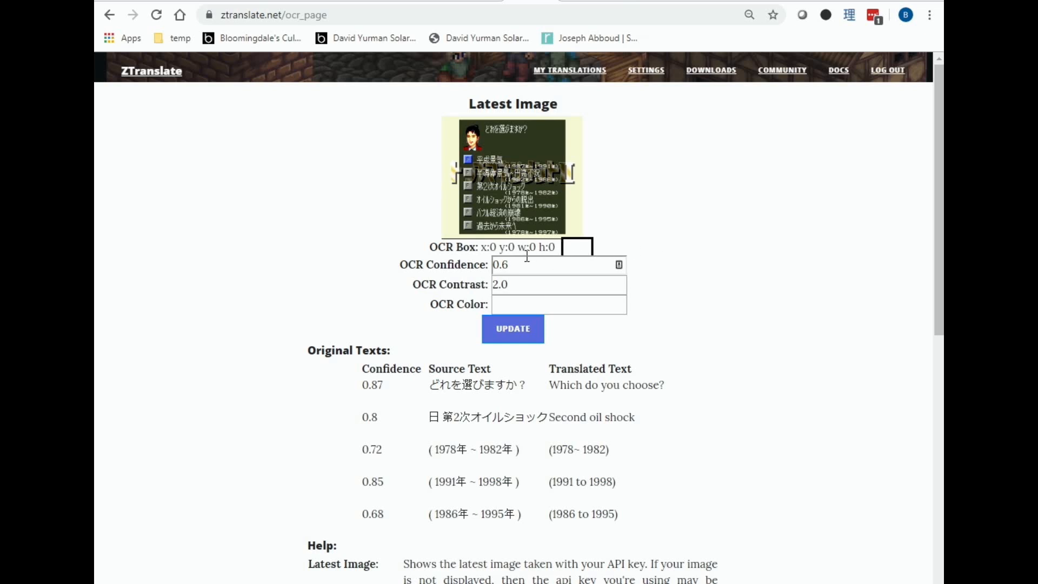
mouse_move(583, 210)
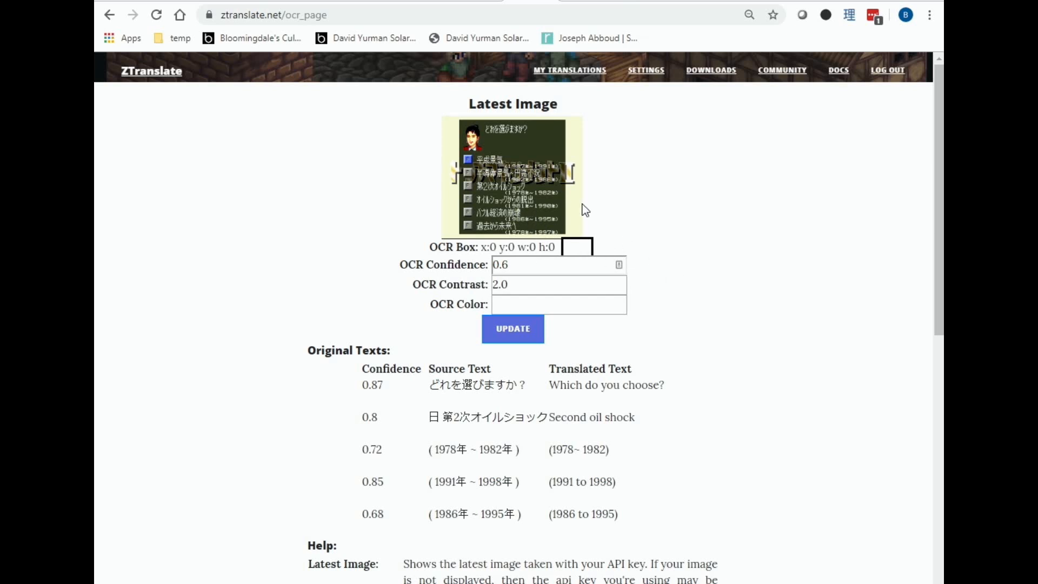
mouse_move(540, 240)
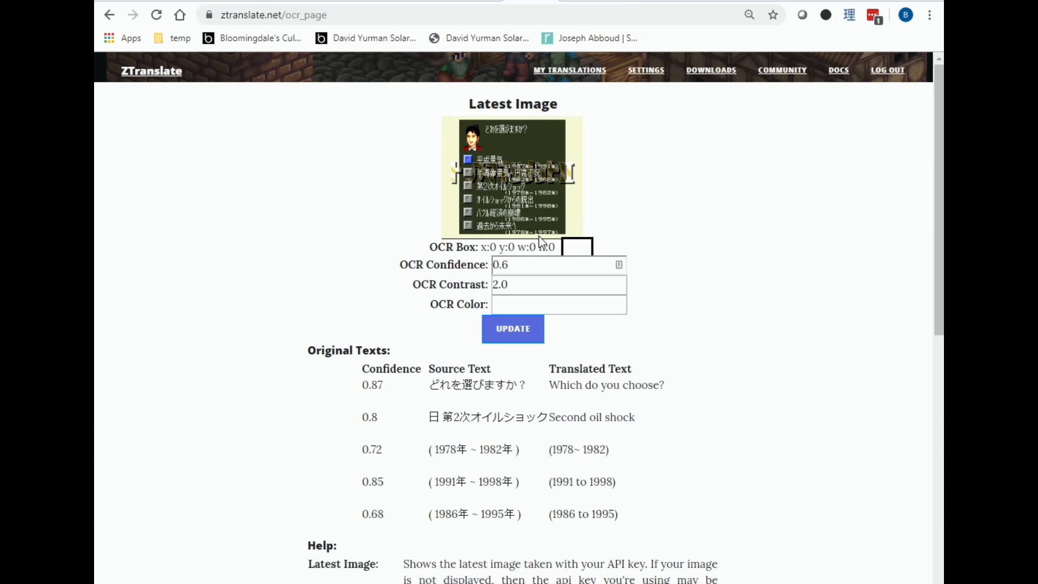
Step: Edit the OCR contrast value, entering 1.0 and then 2.0
click(558, 284)
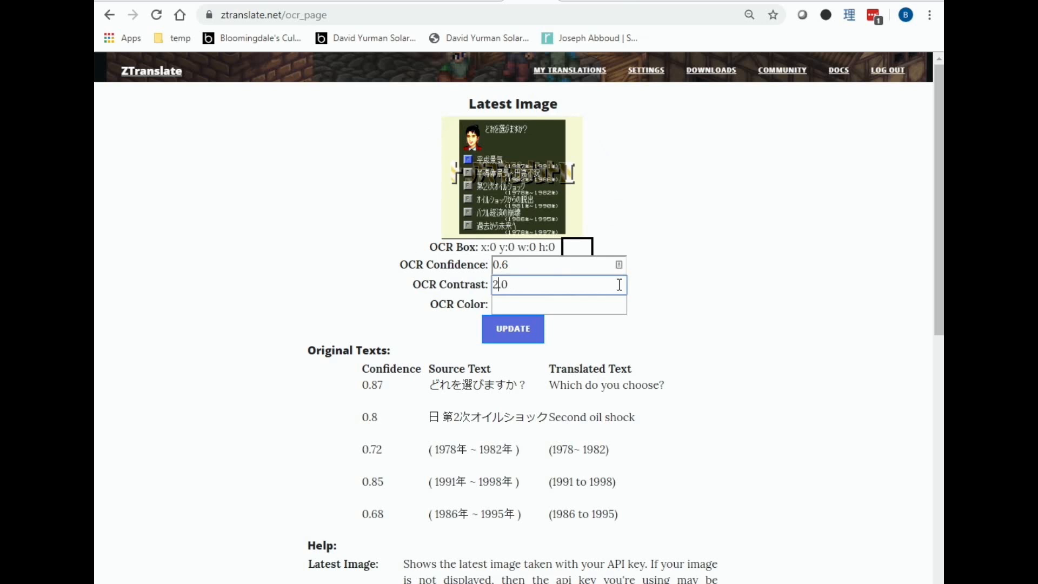
text(1.0)
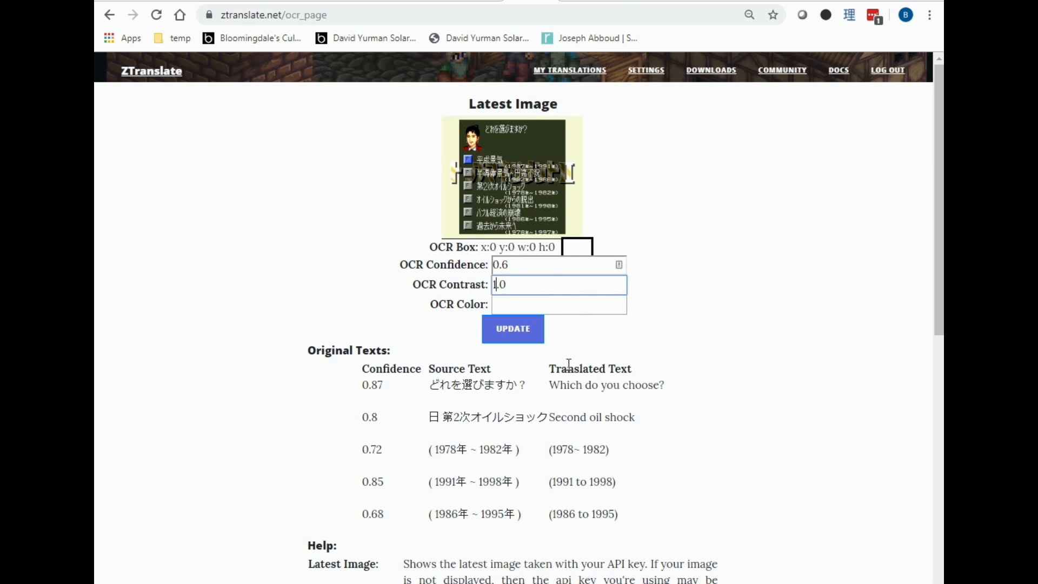
text(2.0)
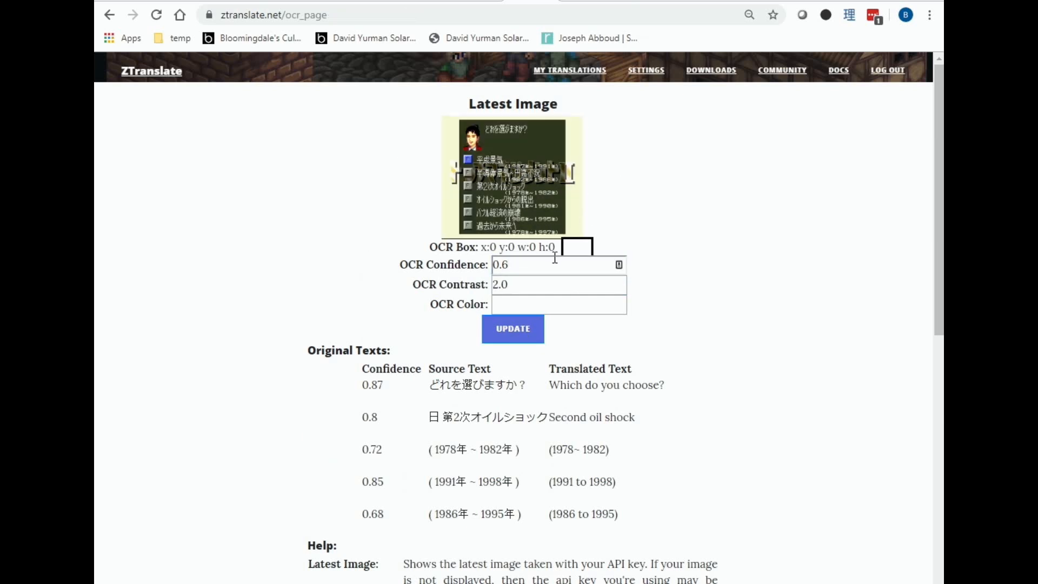
mouse_move(392, 273)
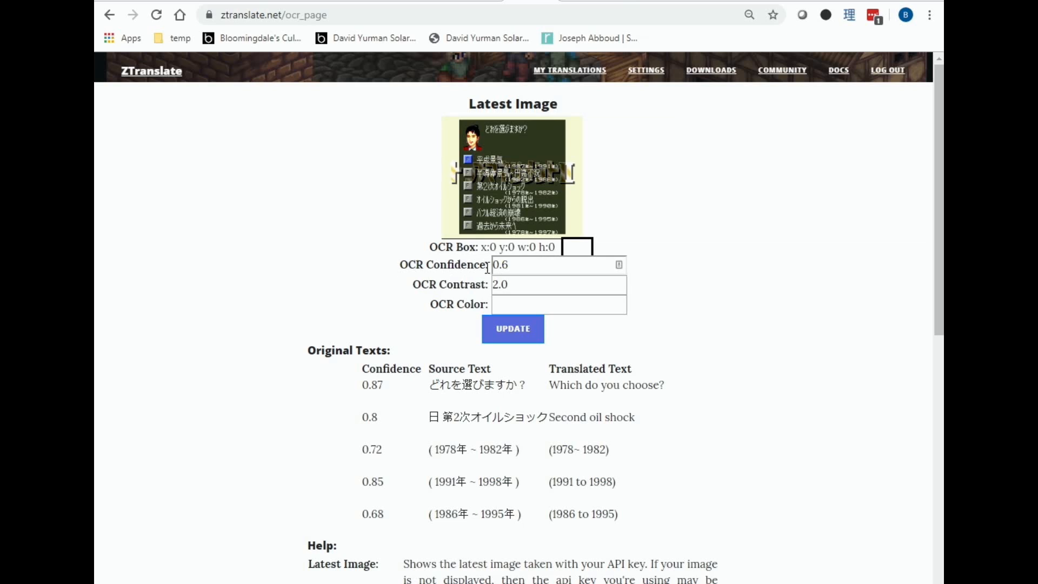
mouse_move(484, 299)
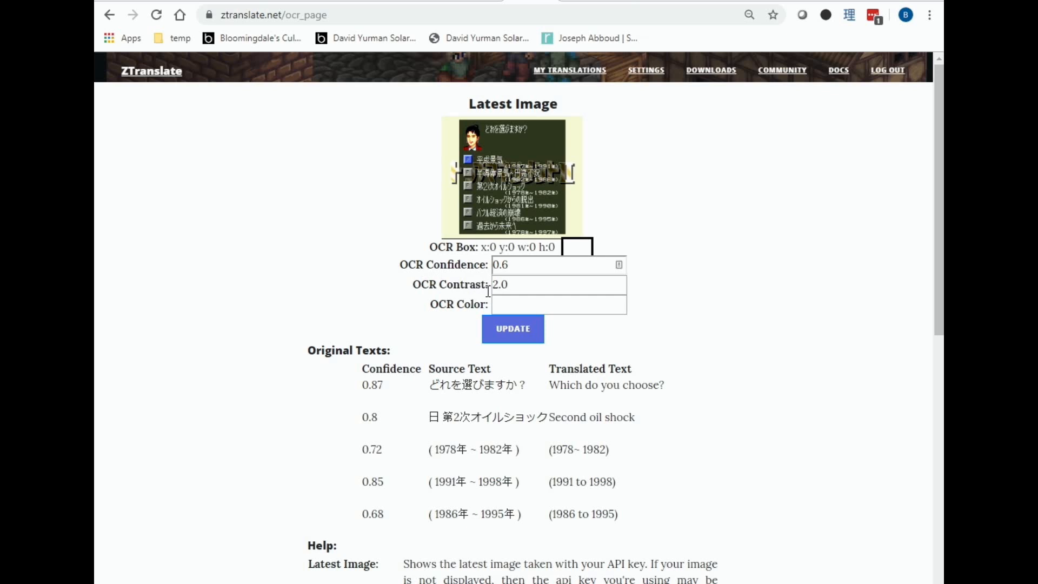
mouse_move(485, 298)
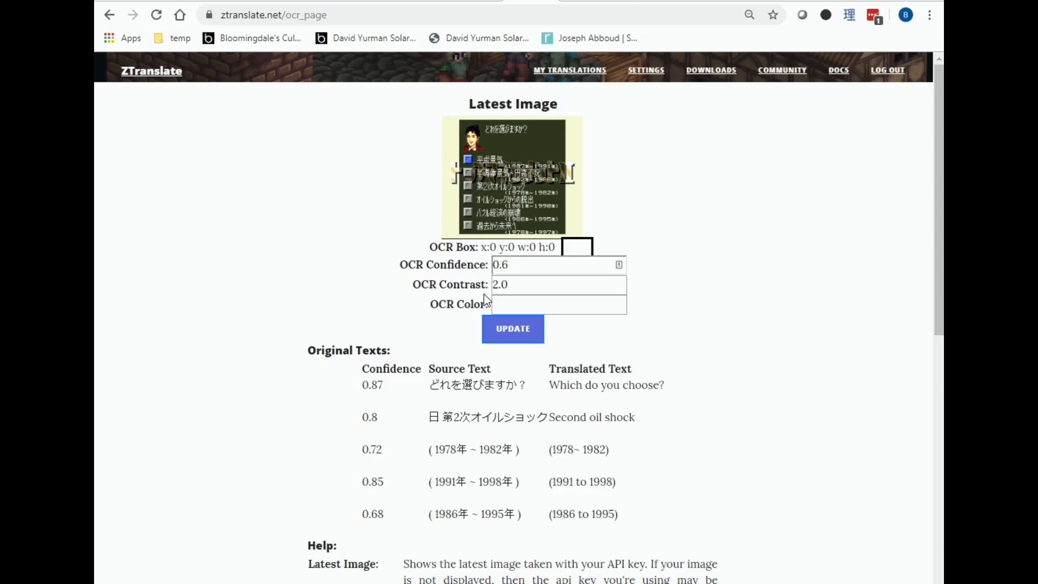
mouse_move(486, 171)
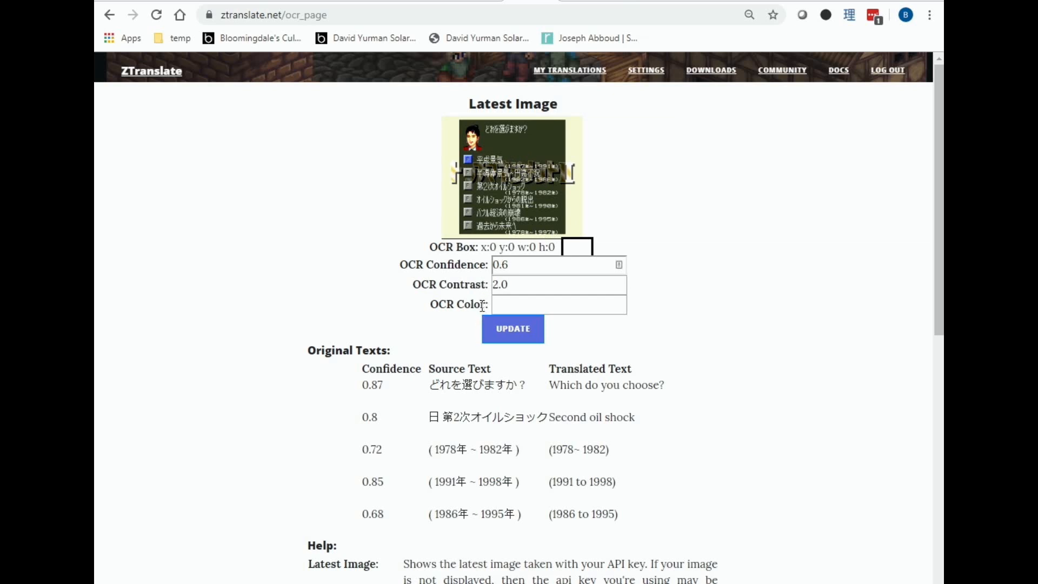
mouse_move(432, 309)
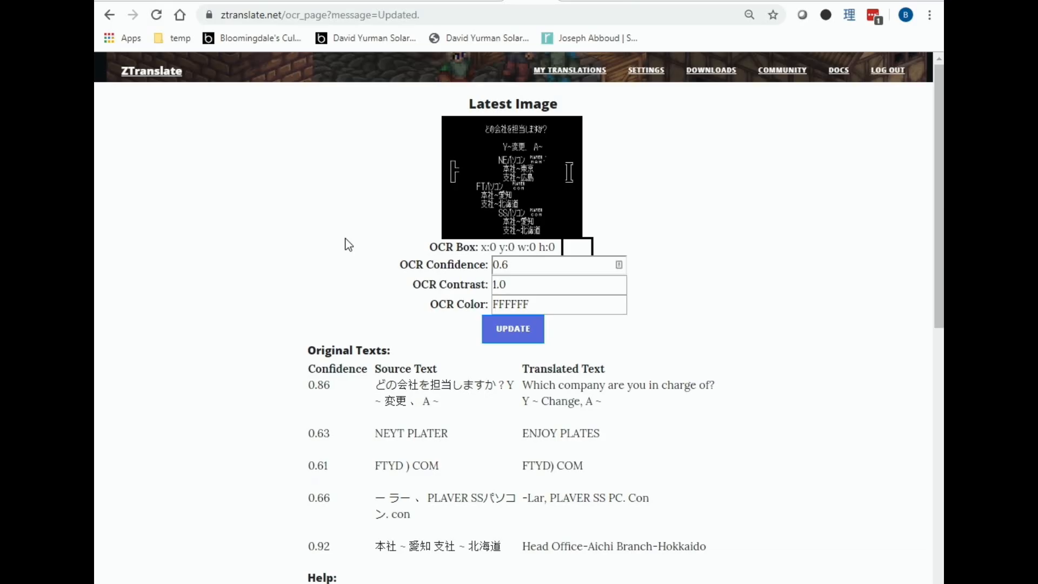
mouse_move(485, 167)
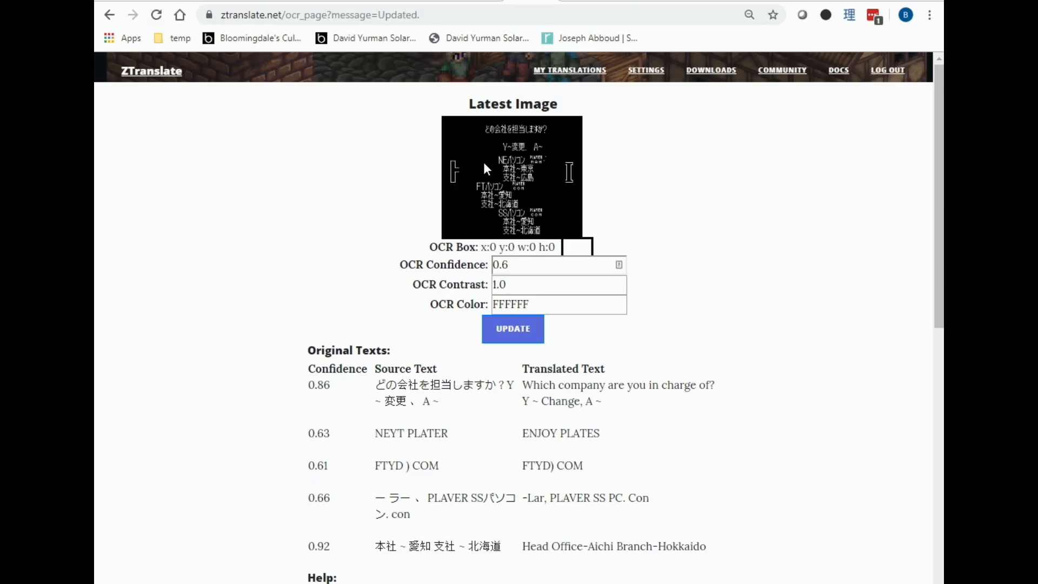
mouse_move(474, 124)
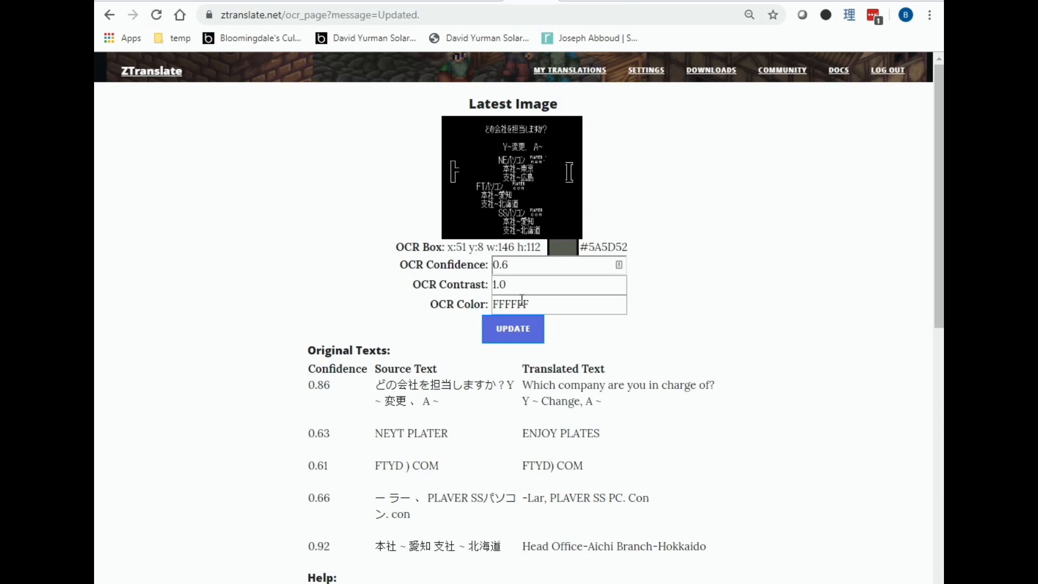
Step: Apply the OCR box x:51 y:8 w:146 h:112 to the capture with UPDATE
click(513, 329)
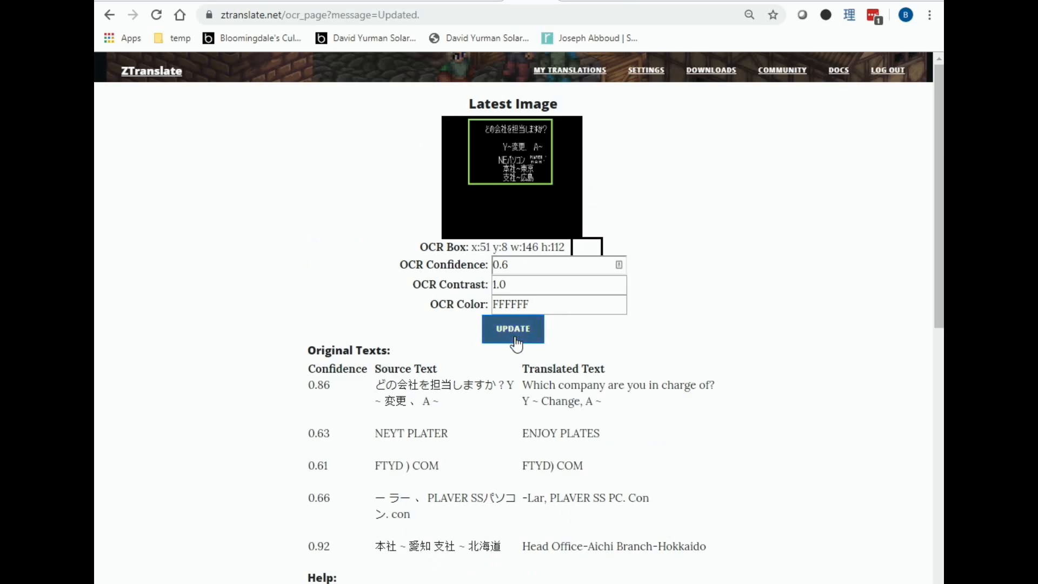